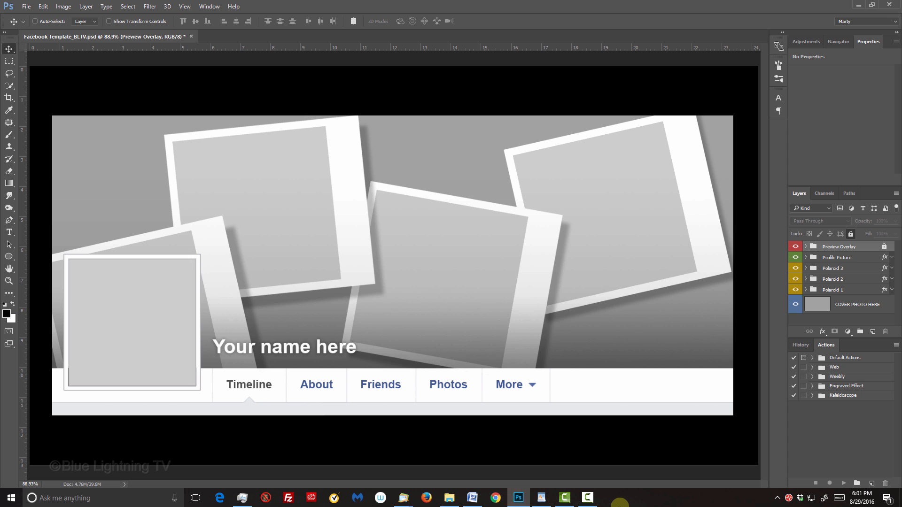
mouse_move(726, 378)
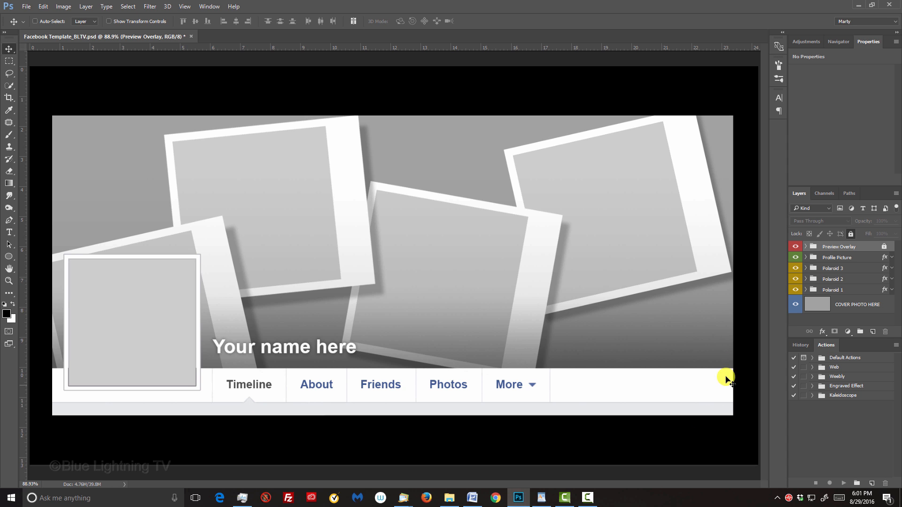
- Show the Polaroid 3 frame and select the COVER PHOTO HERE placeholder layer
click(796, 246)
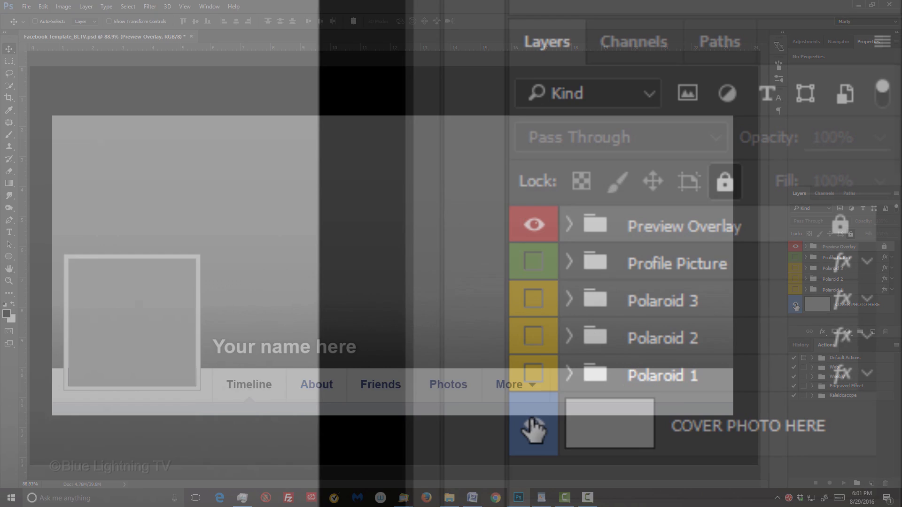
click(532, 263)
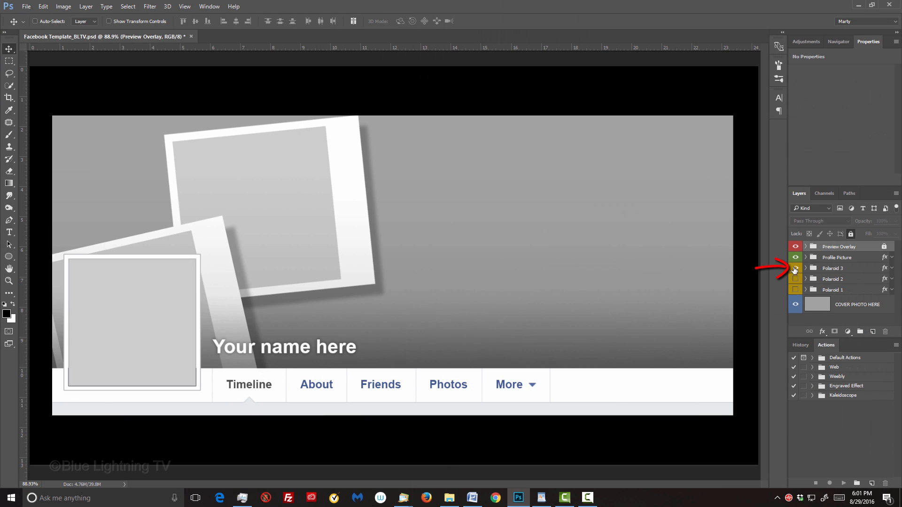
click(795, 279)
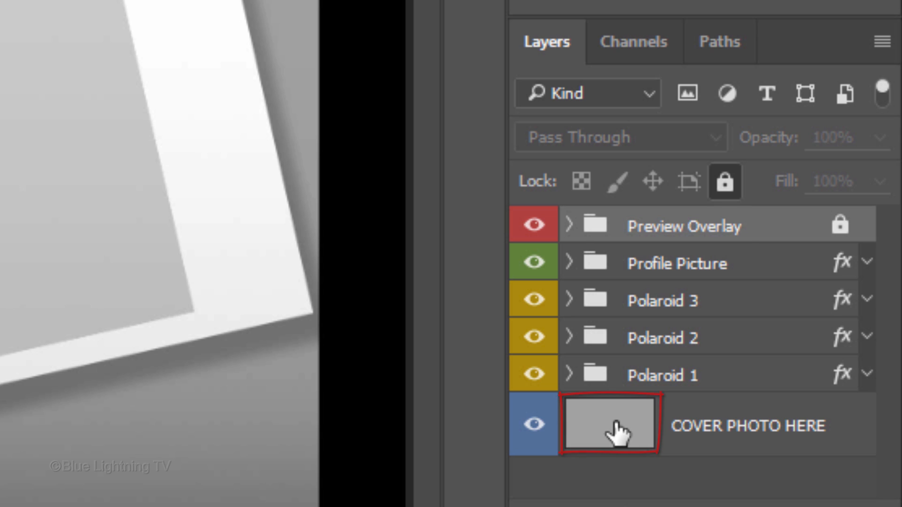
click(610, 423)
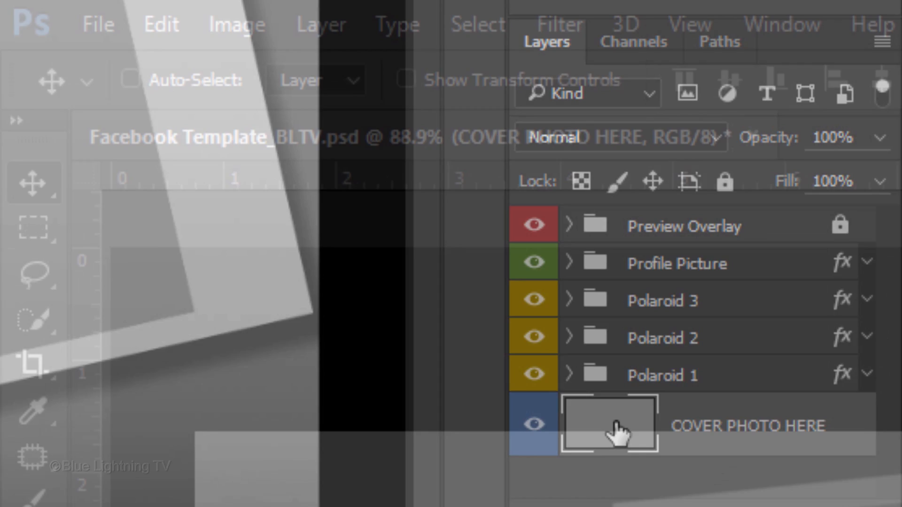
- Open Desert highway 2 from Desktop > Facebook Template and copy the entire image
click(98, 25)
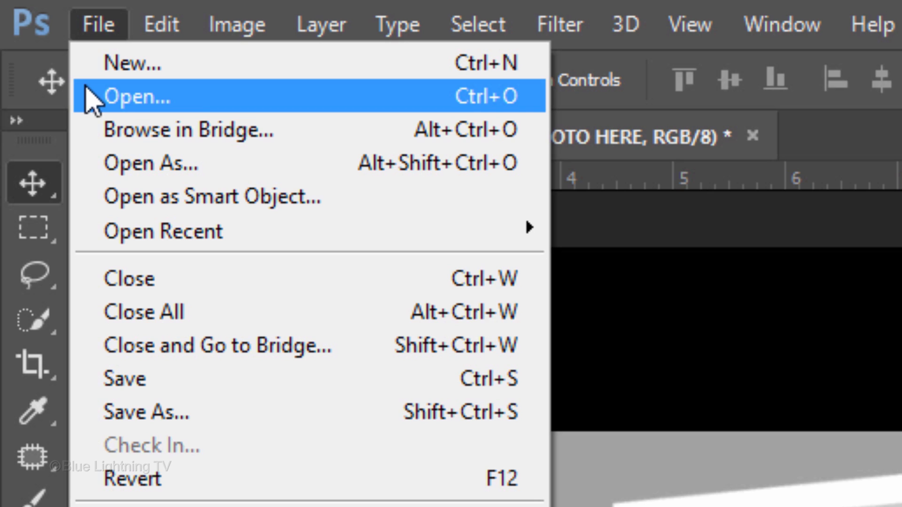
click(137, 96)
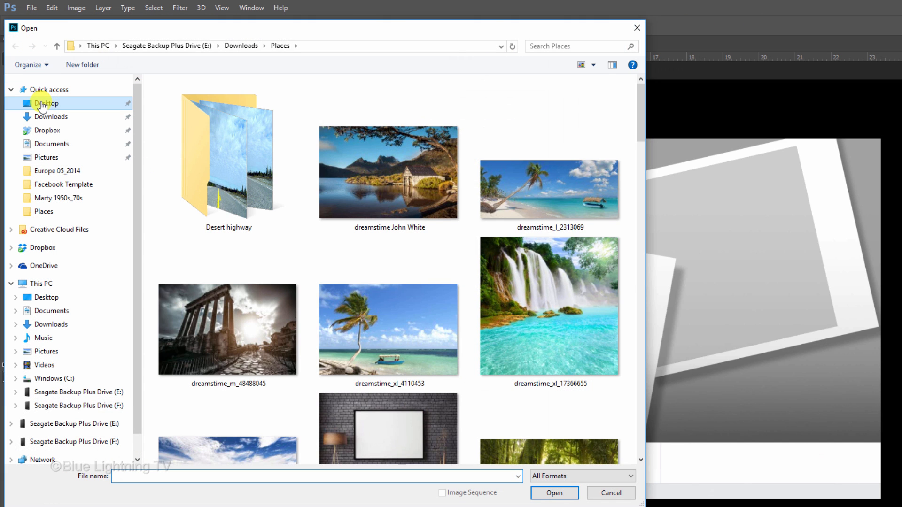
click(47, 103)
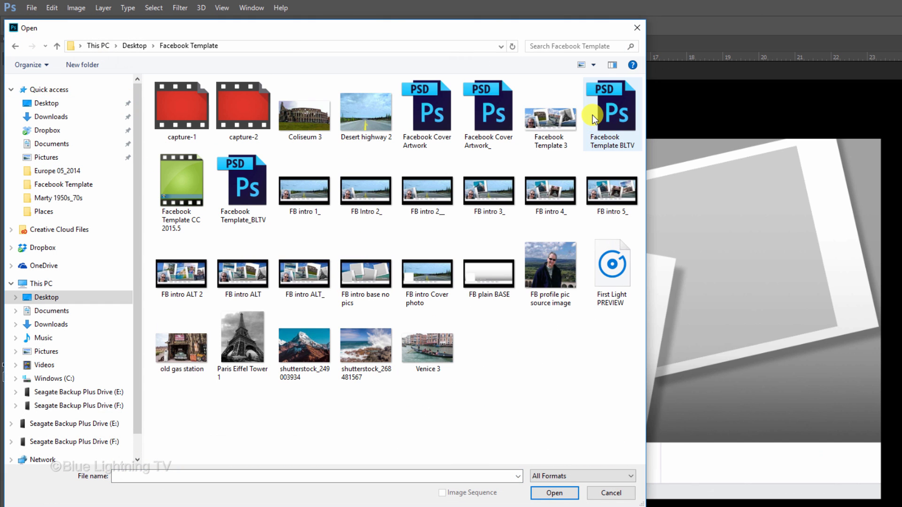
click(365, 112)
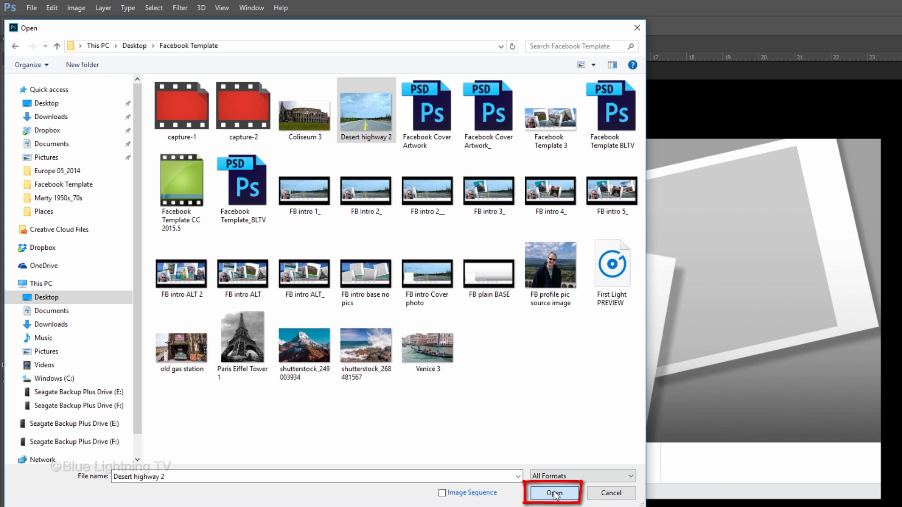
click(552, 493)
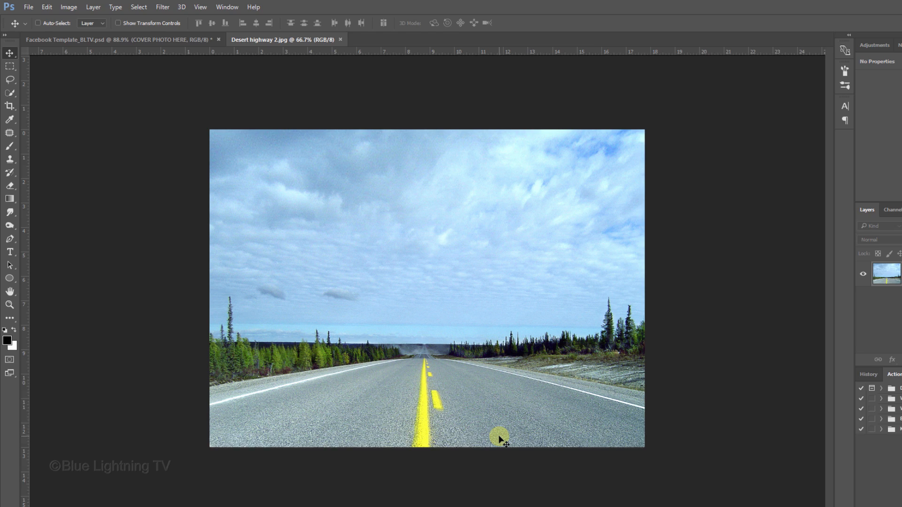
key(ctrl+a)
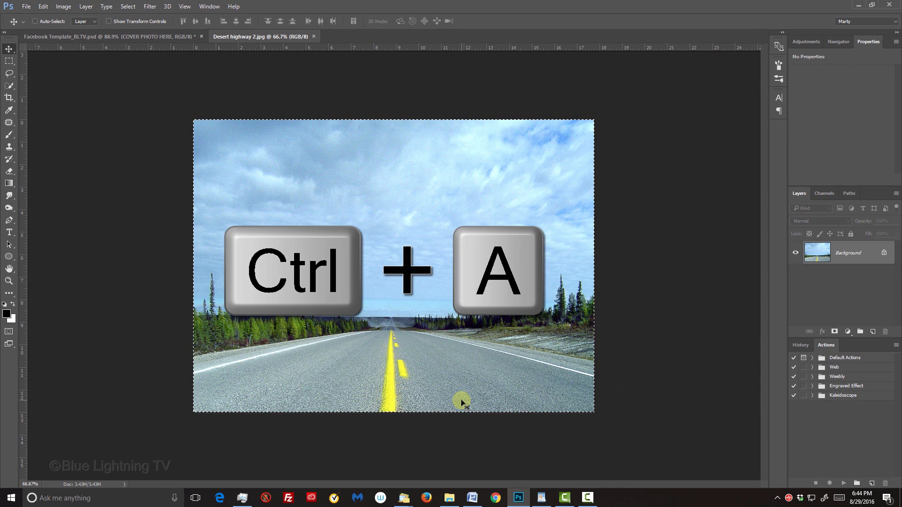
key(ctrl+c)
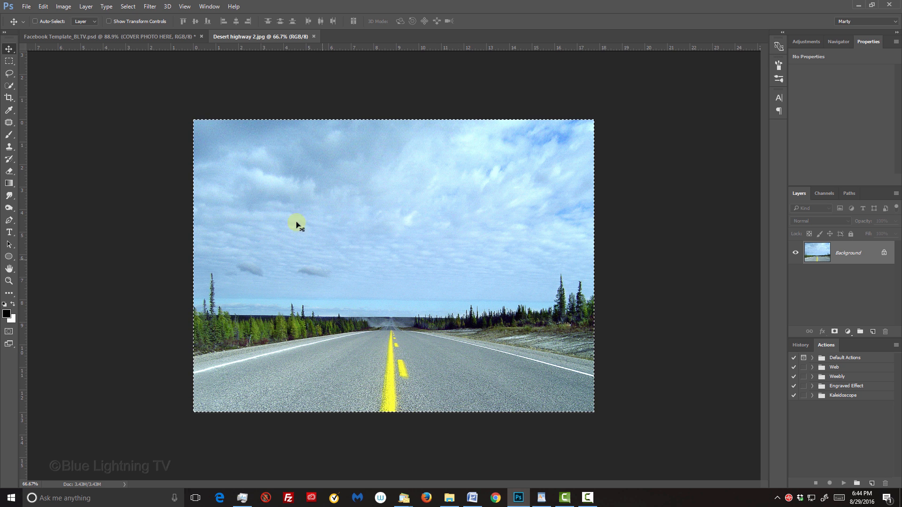
- Paste the highway photo into the template and scale it to span the full banner width
click(106, 37)
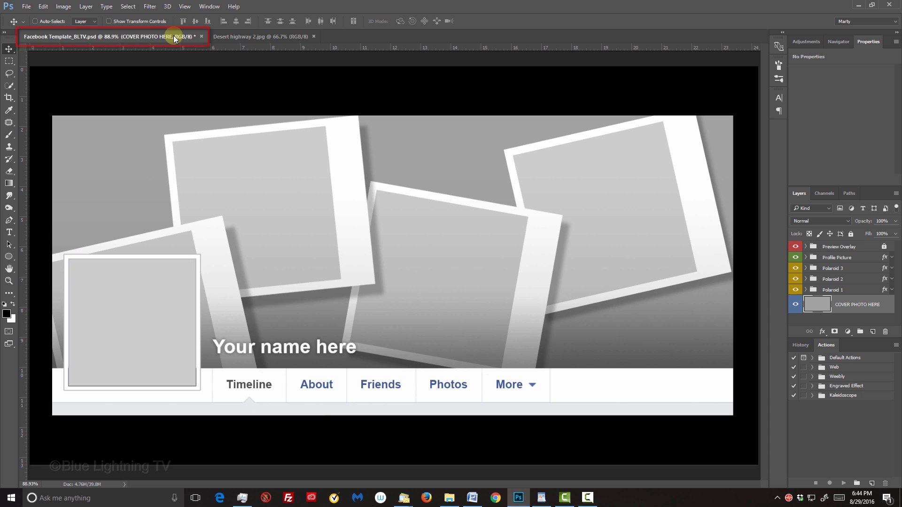
key(ctrl+v)
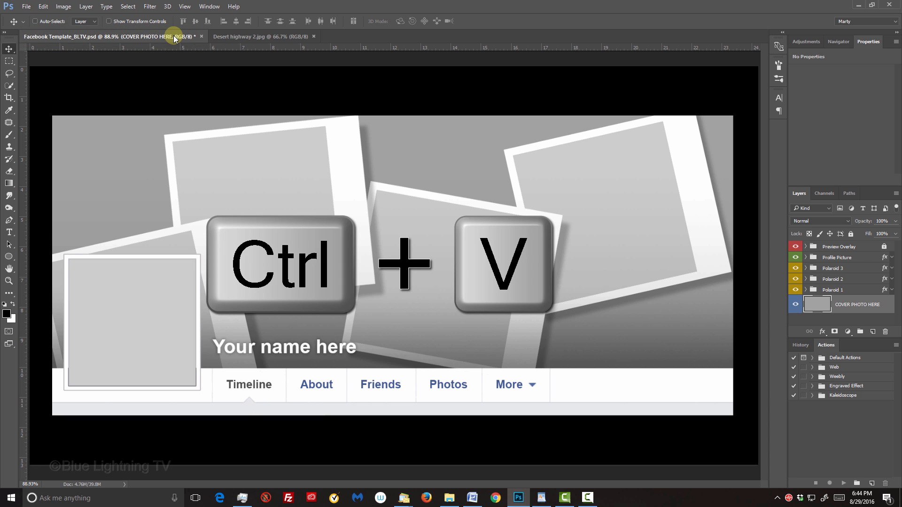
key(ctrl+v)
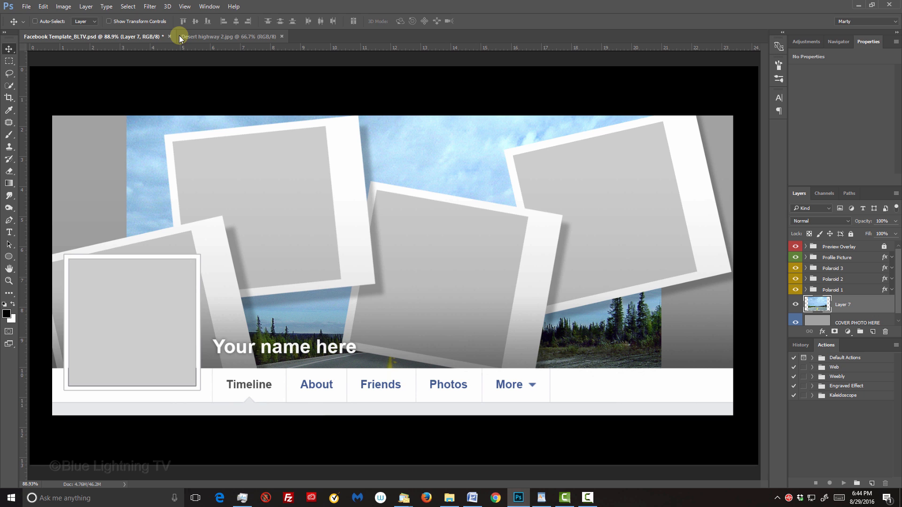
key(ctrl+t)
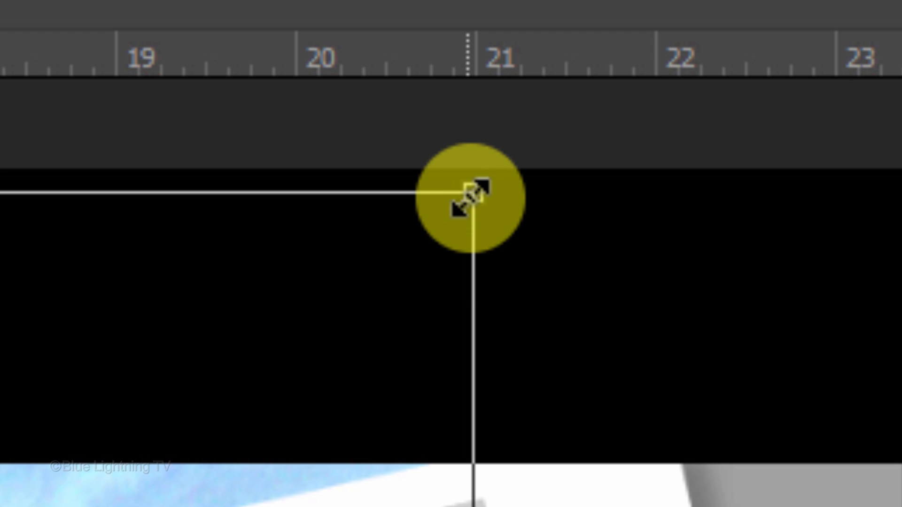
key(alt+shift)
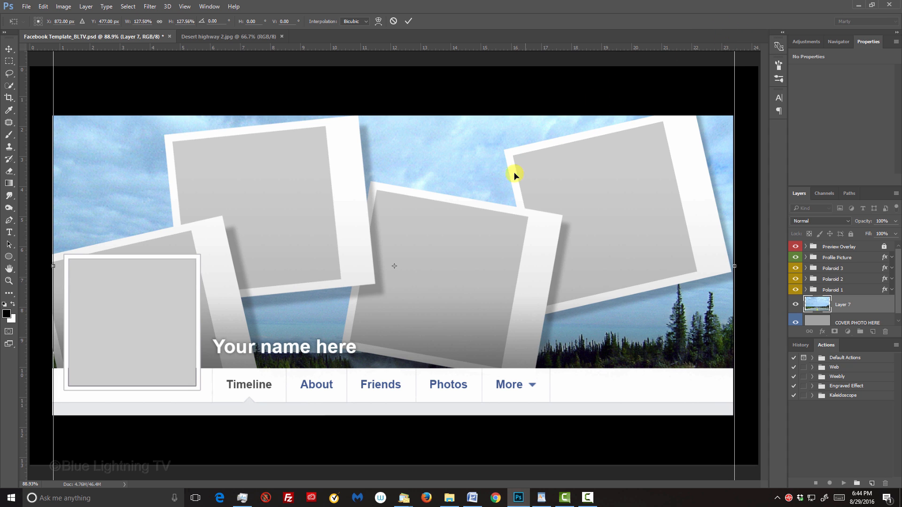
drag(515, 175, 443, 184)
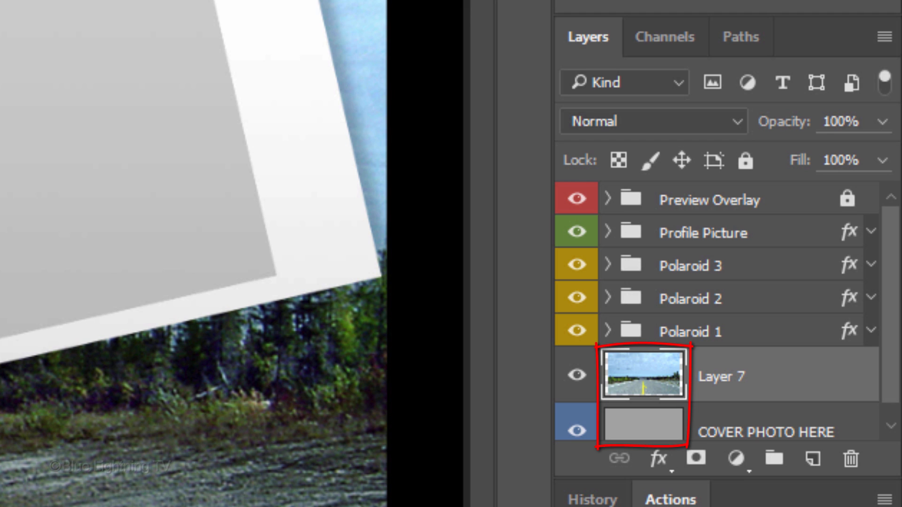
- Merge the pasted highway photo layer down into the COVER PHOTO HERE placeholder
key(ctrl+e)
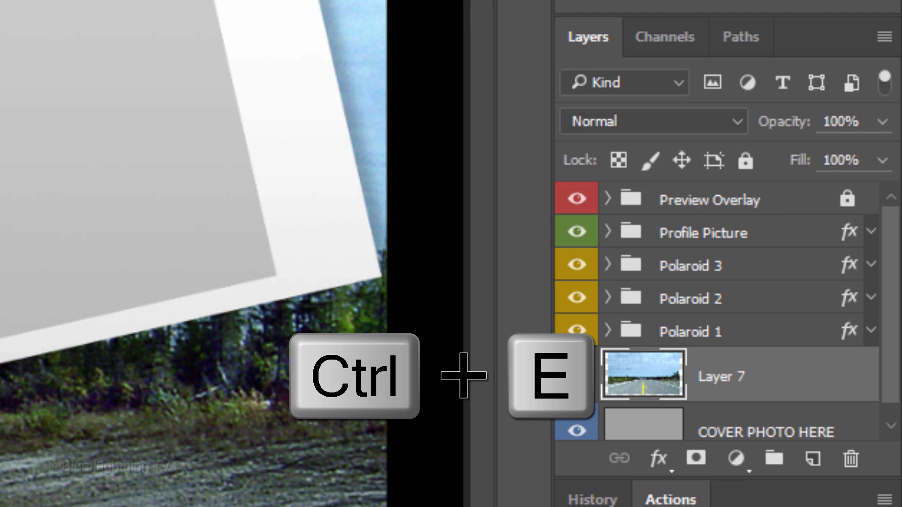
key(ctrl+e)
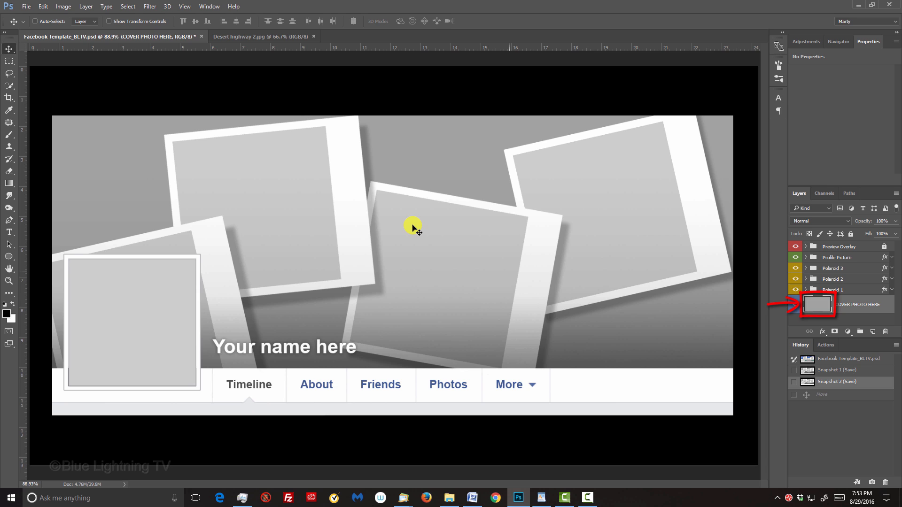
- Place Desert highway 2 as an embedded smart object over the COVER PHOTO HERE layer
click(27, 7)
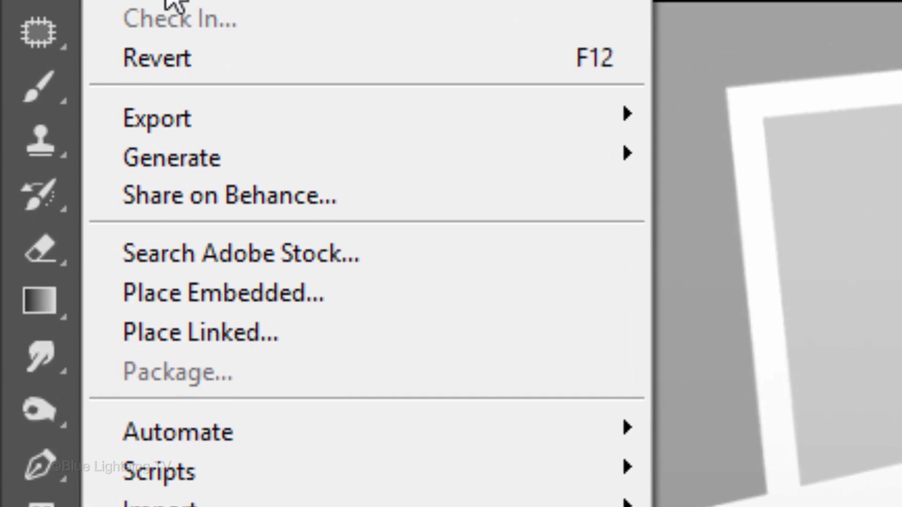
mouse_move(230, 290)
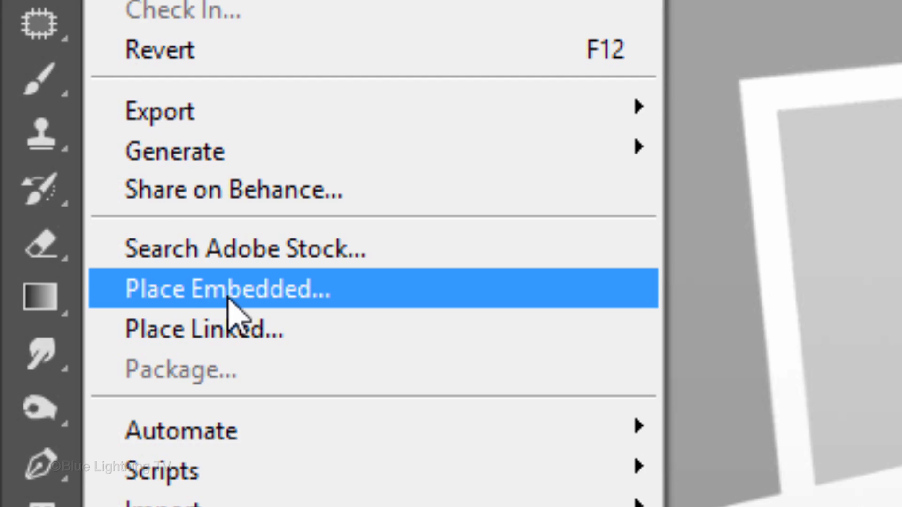
click(227, 288)
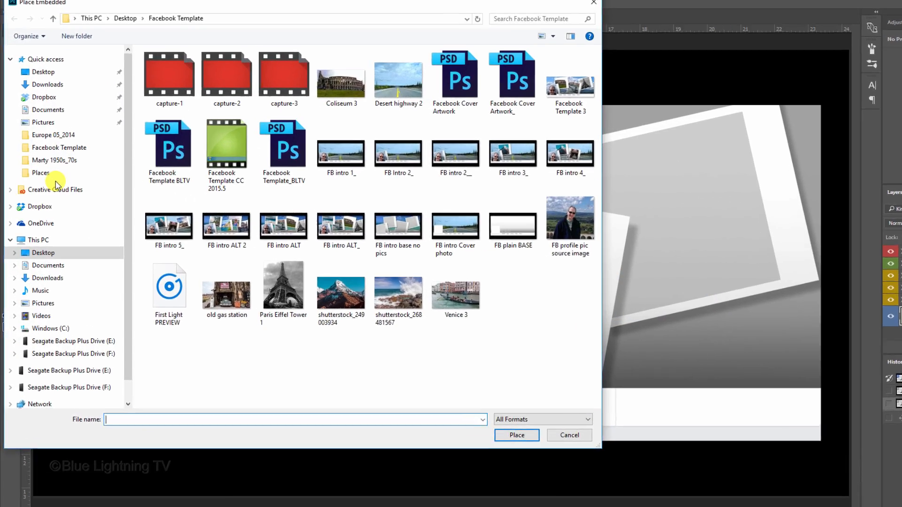
click(398, 80)
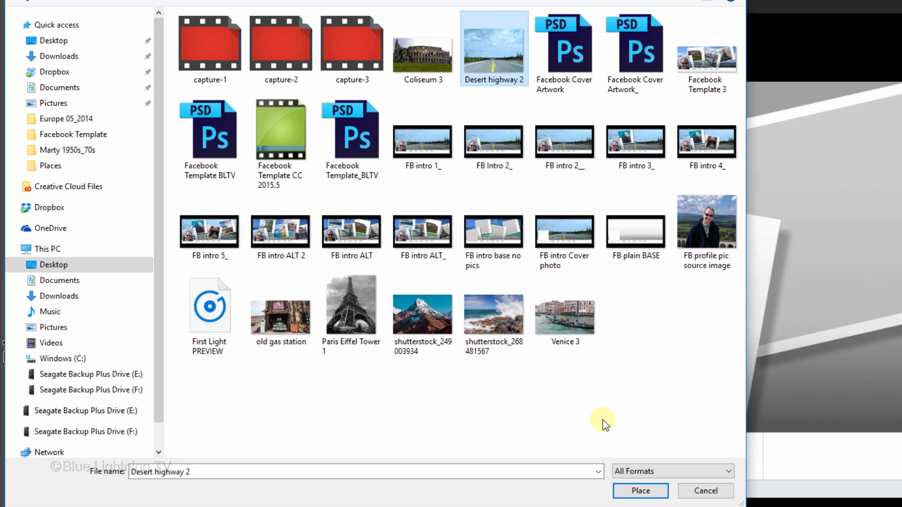
click(640, 490)
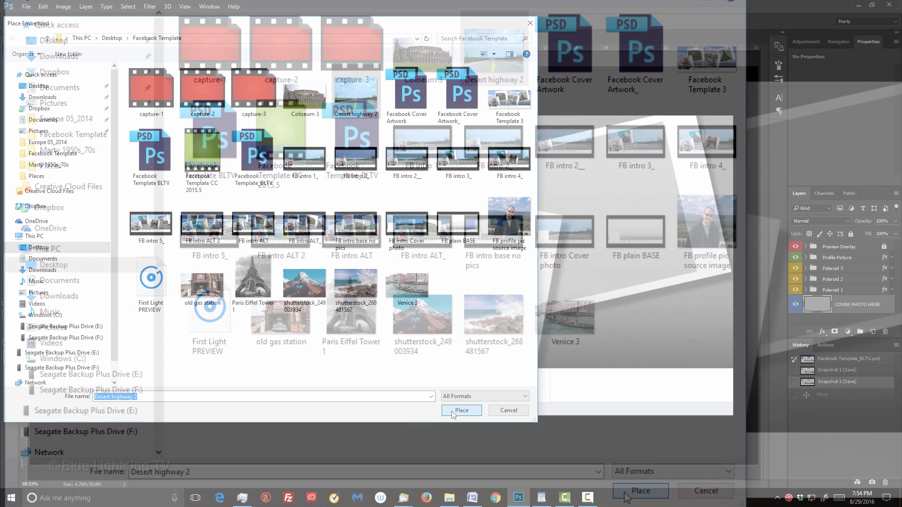
click(460, 411)
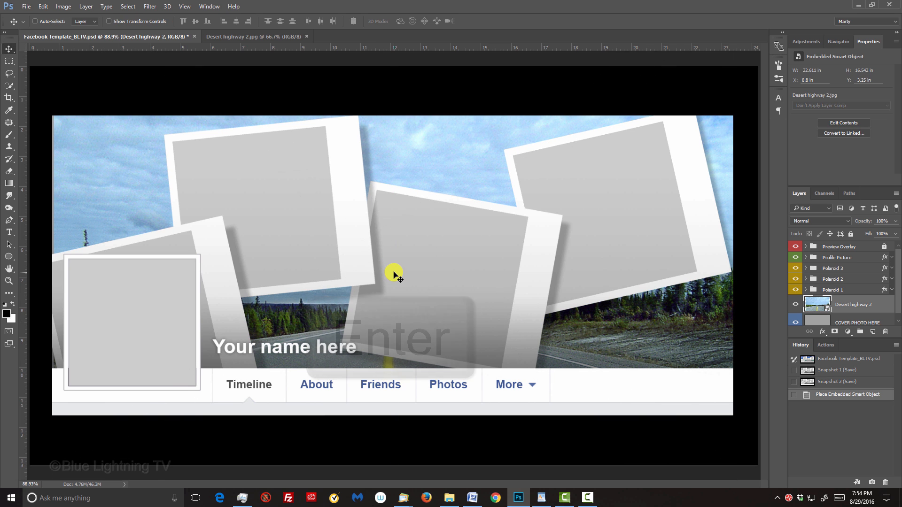
- Merge Desert highway 2 into COVER PHOTO HERE and expand the Profile Picture group
key(ctrl+e)
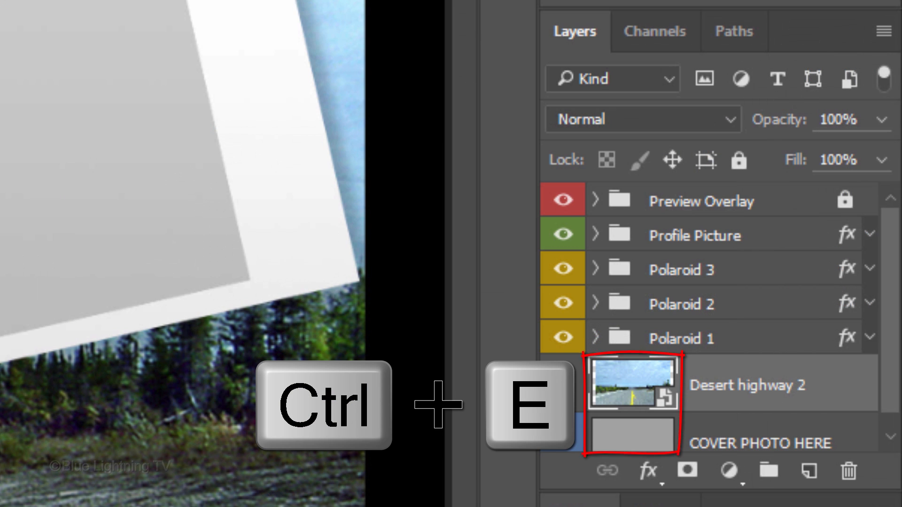
key(ctrl+e)
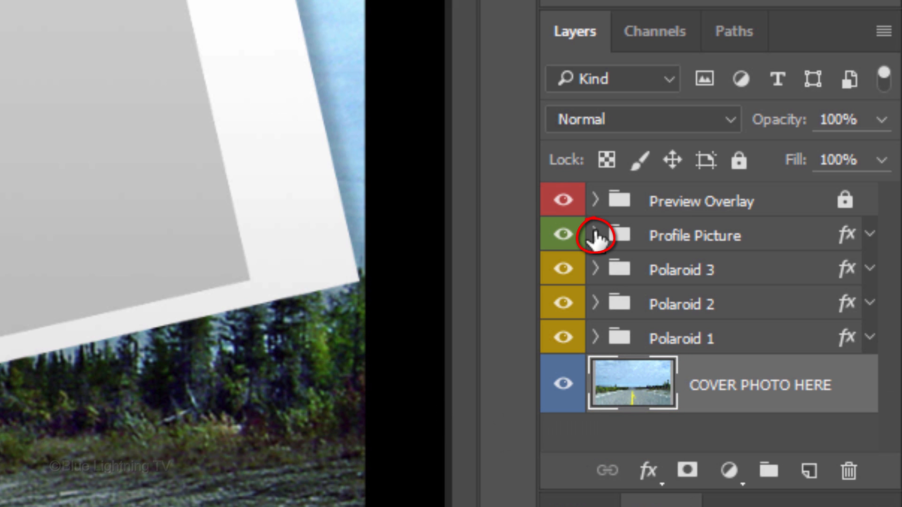
click(596, 234)
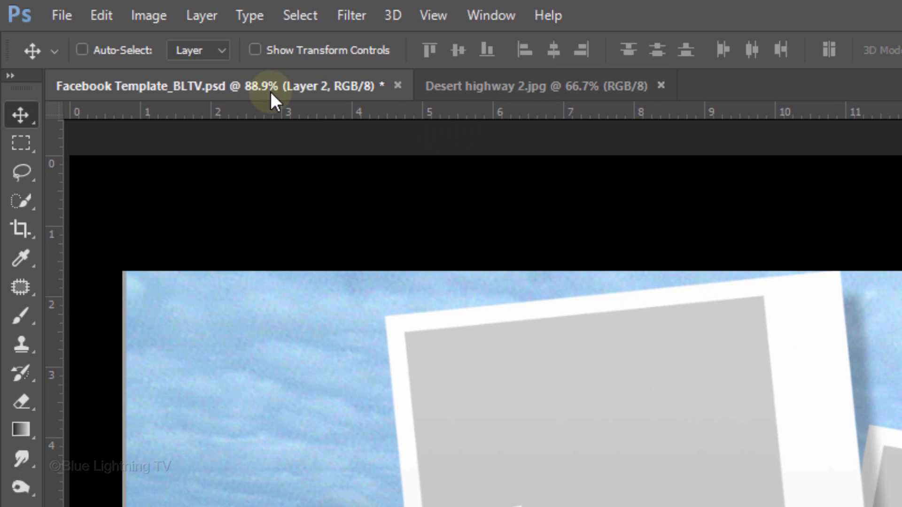
- Place 'FB profile pic source image' embedded into the Profile Picture group
click(61, 14)
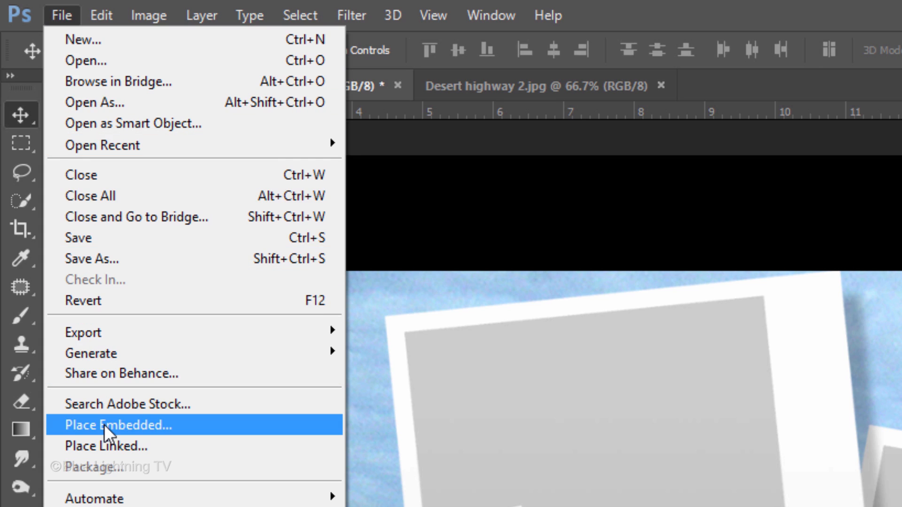
click(119, 425)
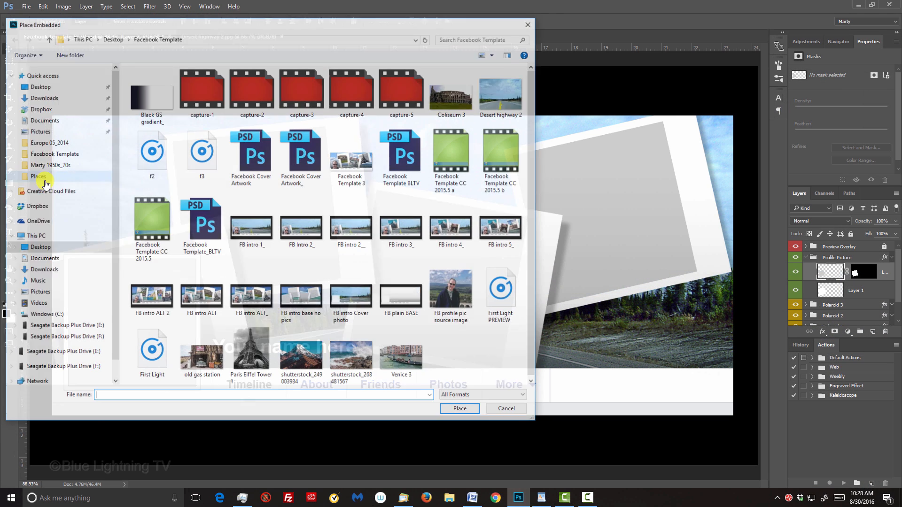
click(452, 288)
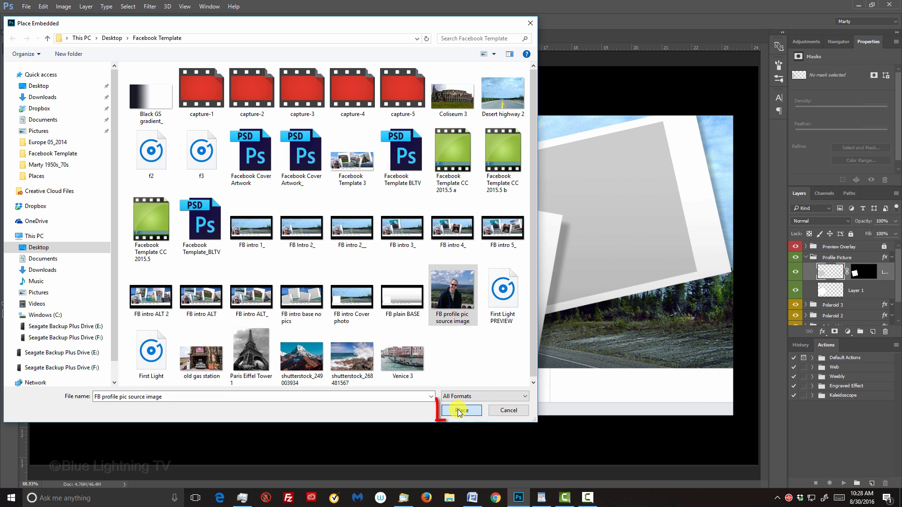
click(460, 411)
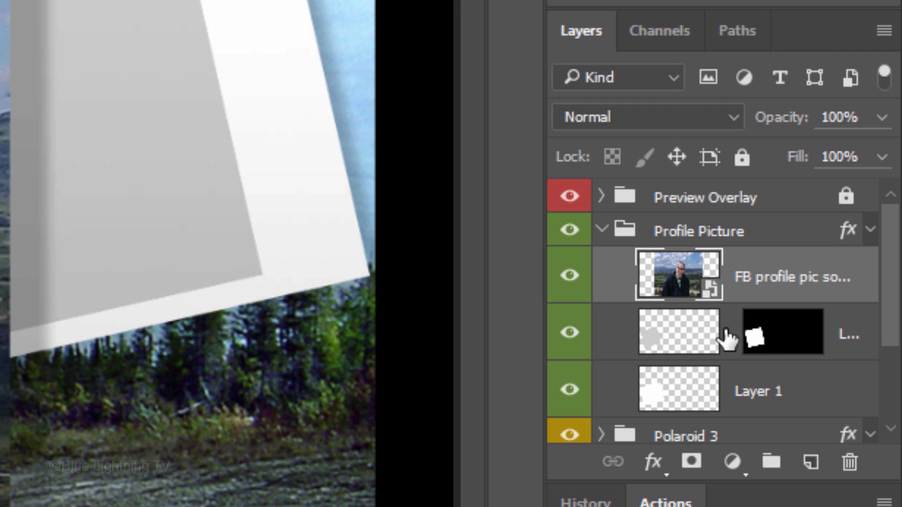
- Move the placeholder's mask onto the profile photo, delete the gray placeholder, select the photo
click(677, 332)
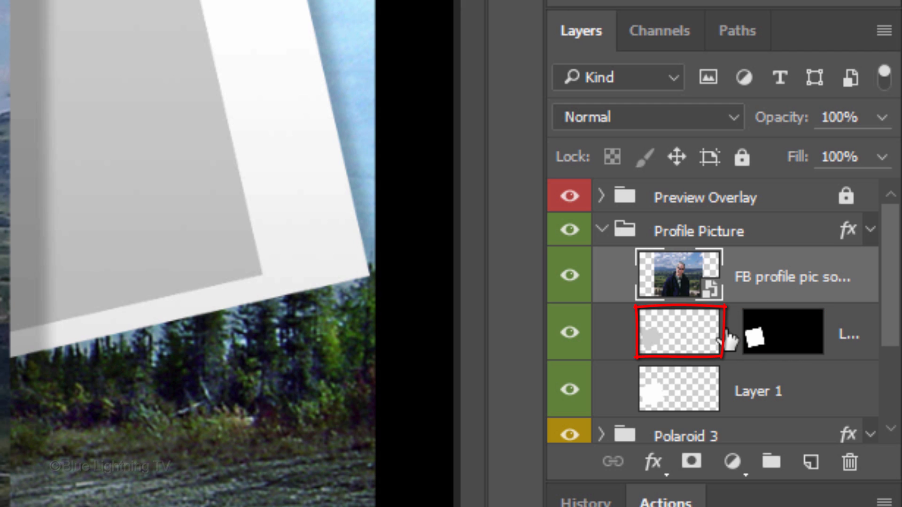
click(783, 334)
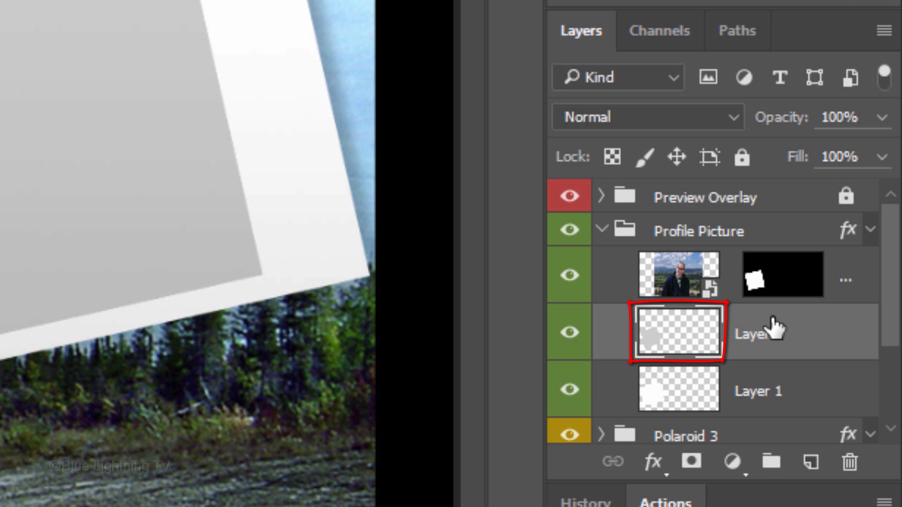
click(677, 332)
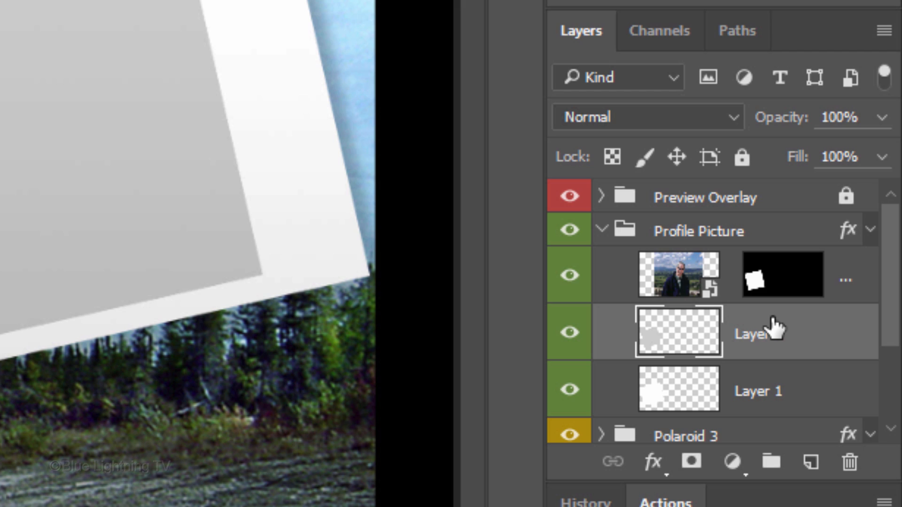
key(delete)
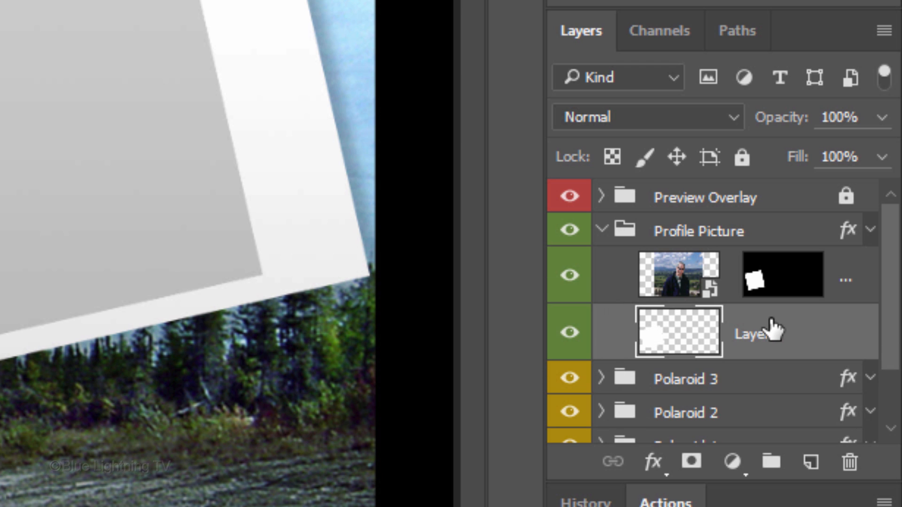
click(678, 274)
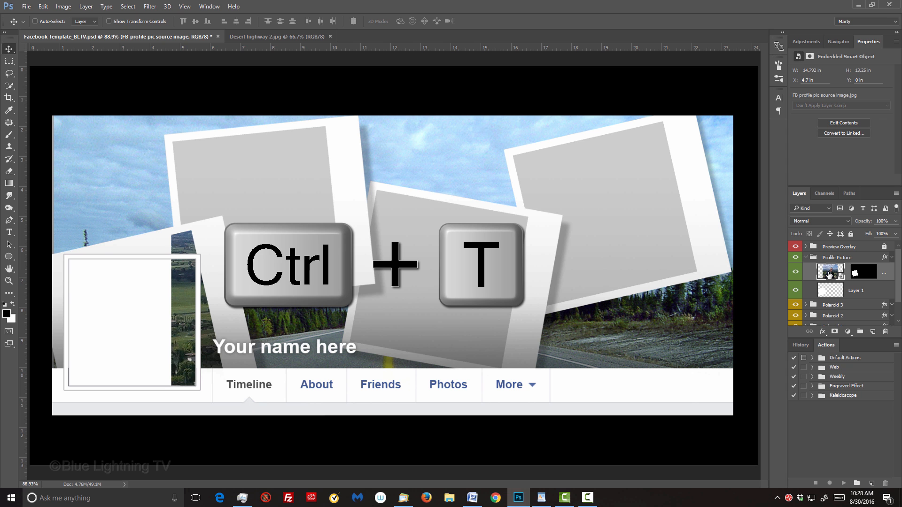
- Free-transform the profile photo, tilting it slightly and shifting it to center the face
key(ctrl+t)
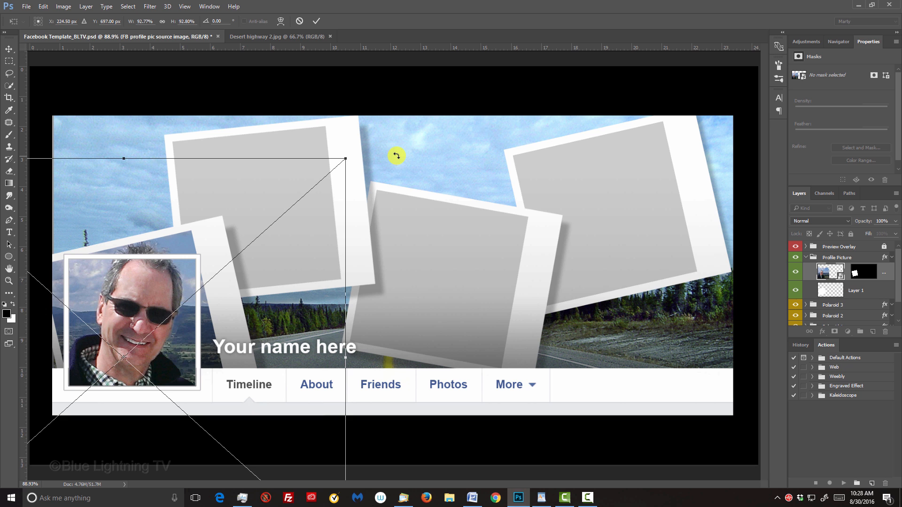
drag(396, 155, 380, 131)
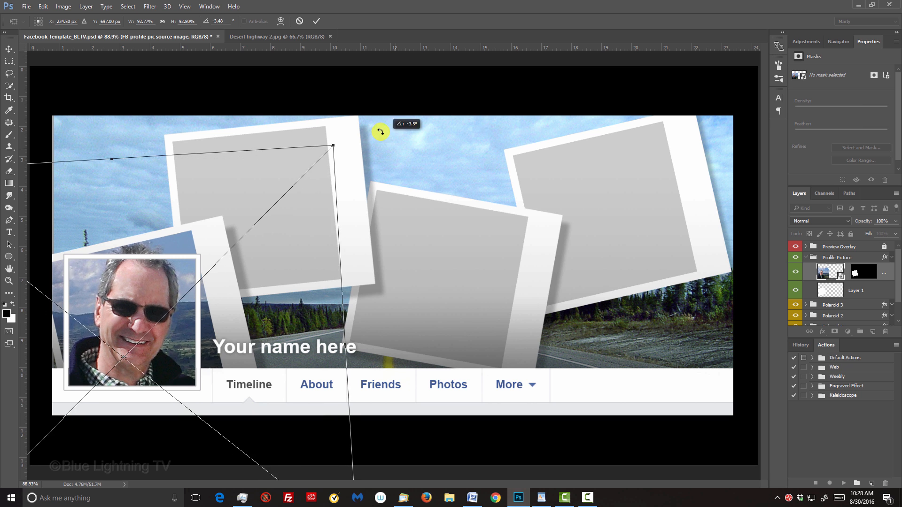
drag(379, 131, 161, 233)
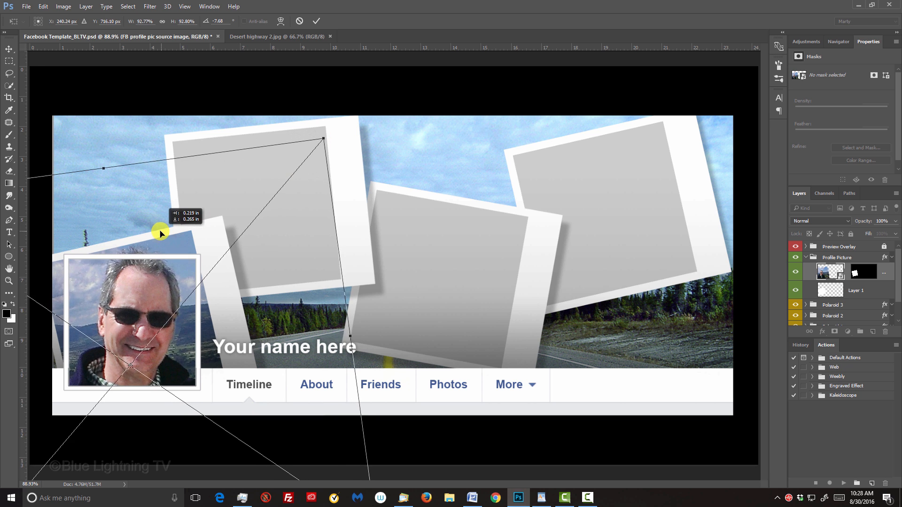
drag(160, 232, 157, 231)
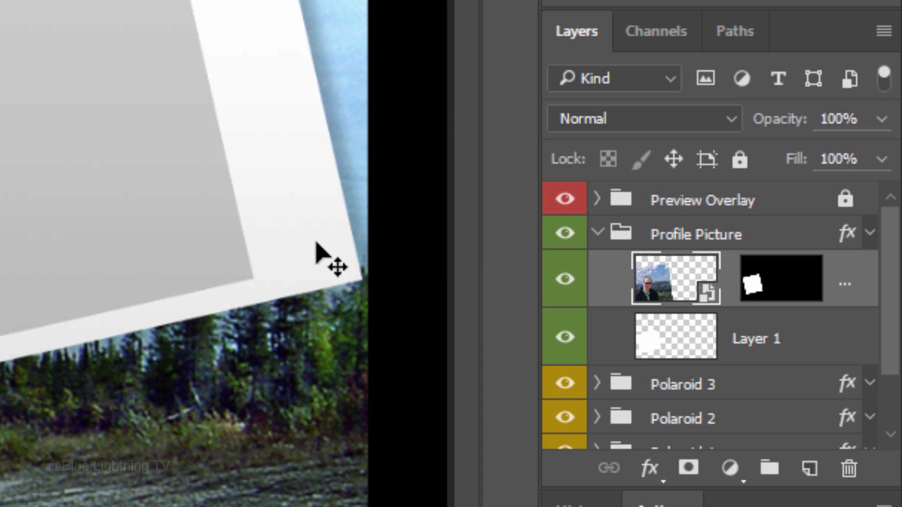
- Collapse Profile Picture, expand Polaroid 3 and select its masked placeholder layer
click(599, 234)
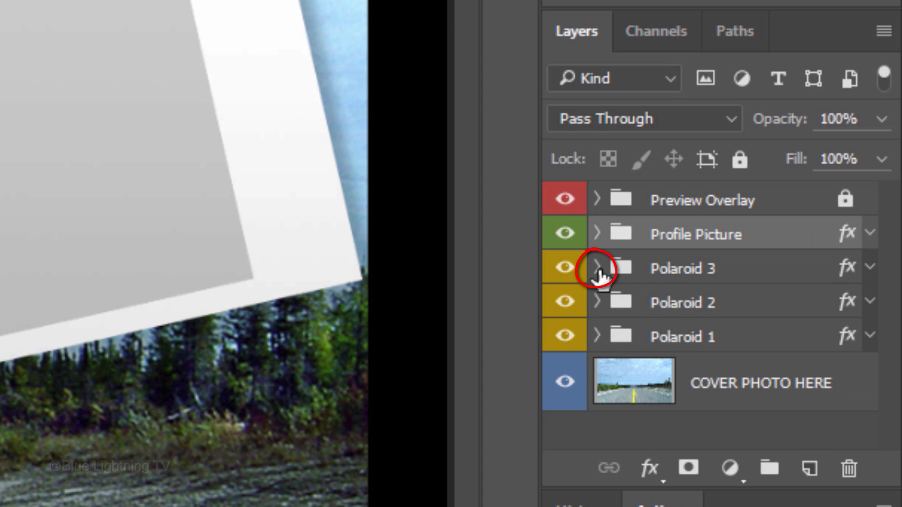
click(598, 267)
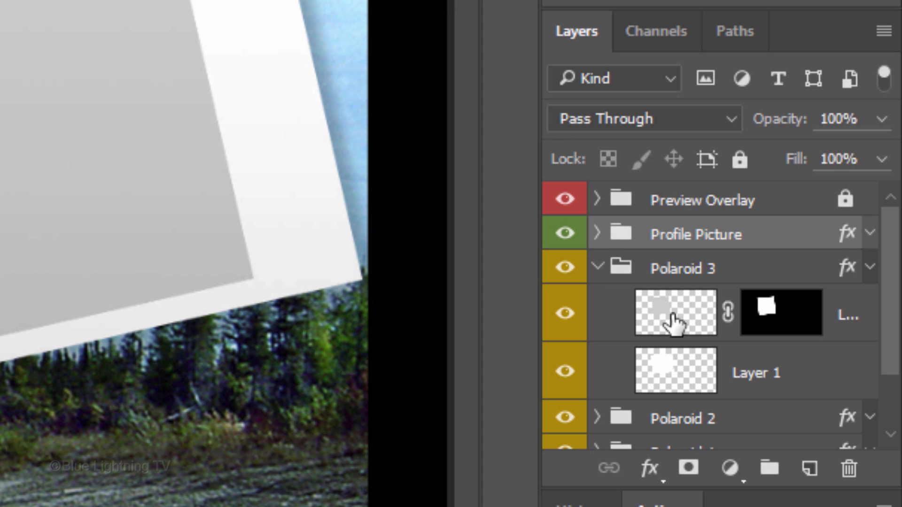
click(675, 312)
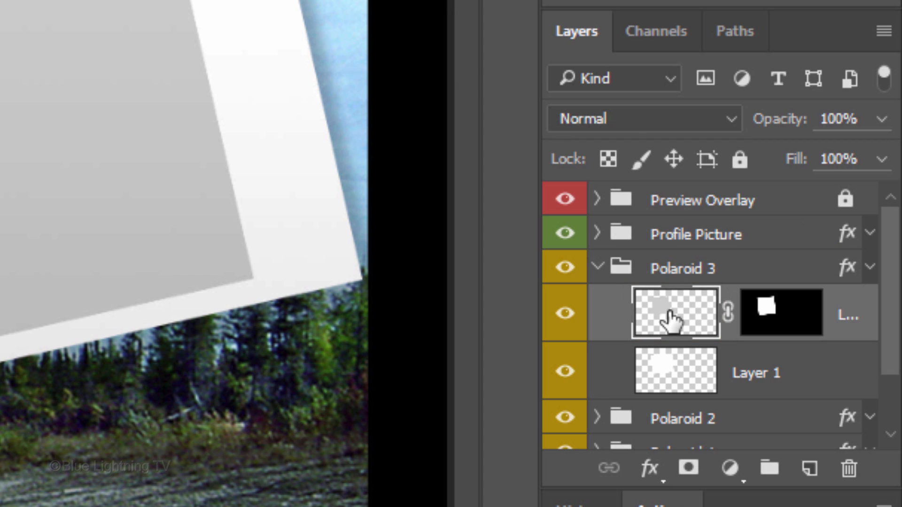
click(63, 15)
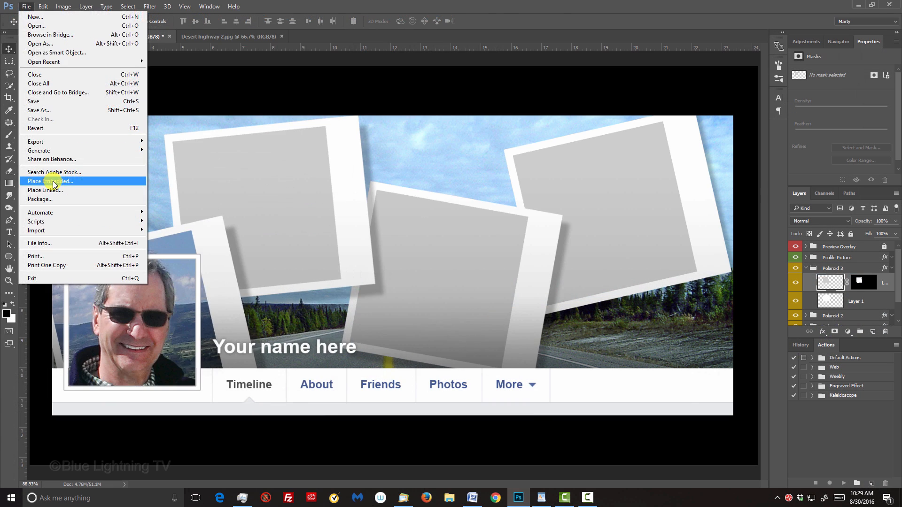
- Place the shutterstock_249003934 mountain photo as an embedded image into the Polaroid 3 group
click(49, 181)
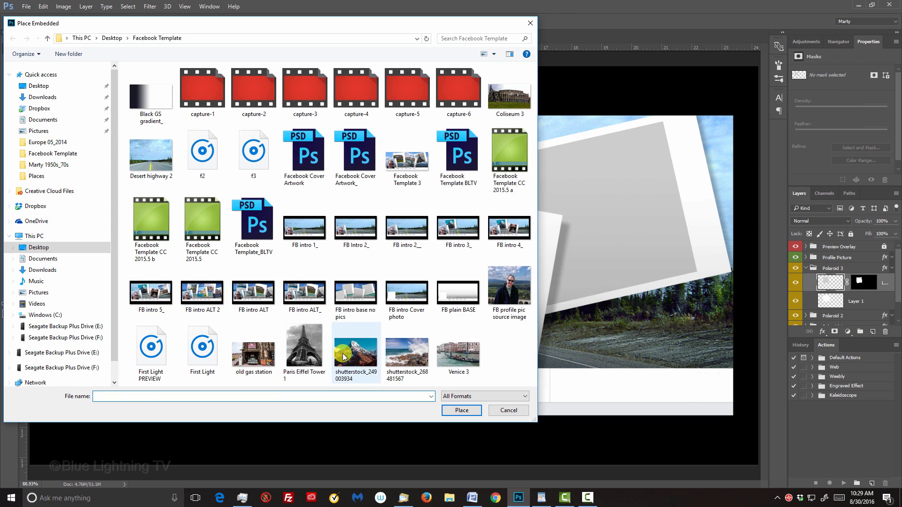
click(356, 350)
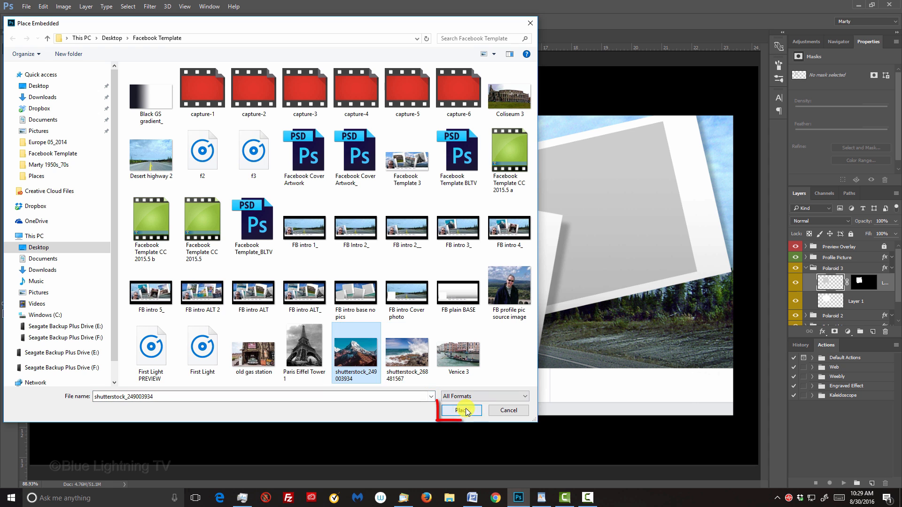
click(461, 411)
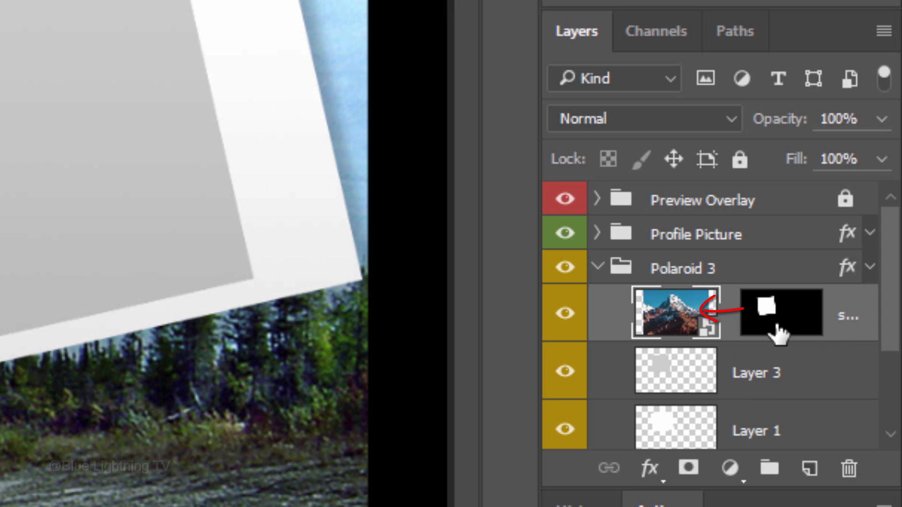
- Transfer the placeholder mask to the mountain photo, delete the empty Layer 3, and select the photo layer
click(758, 372)
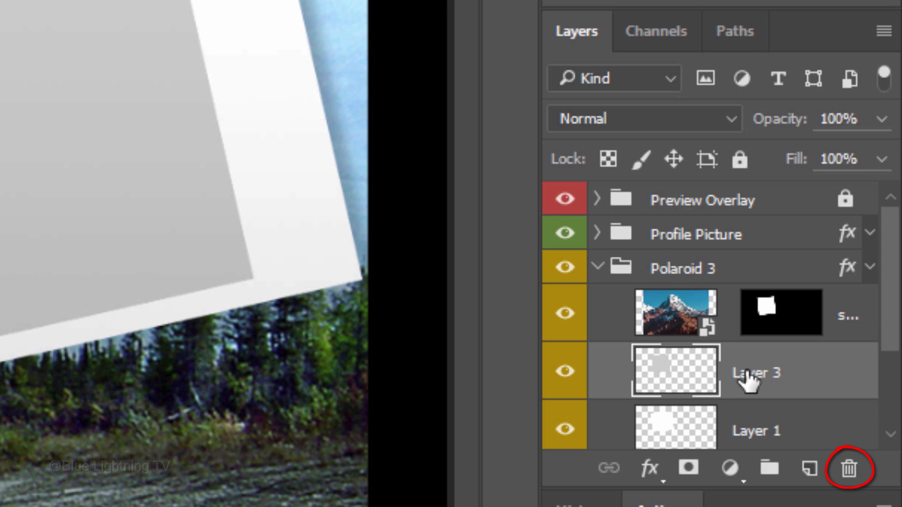
click(847, 469)
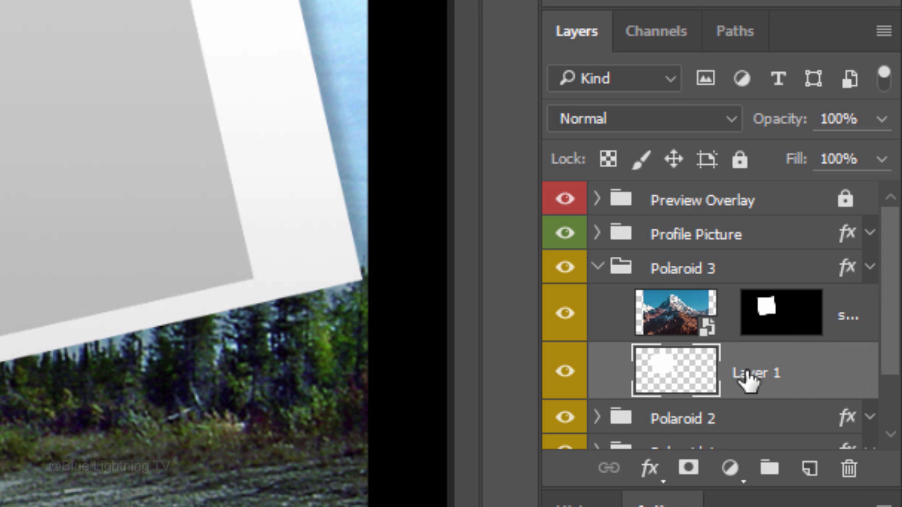
click(676, 314)
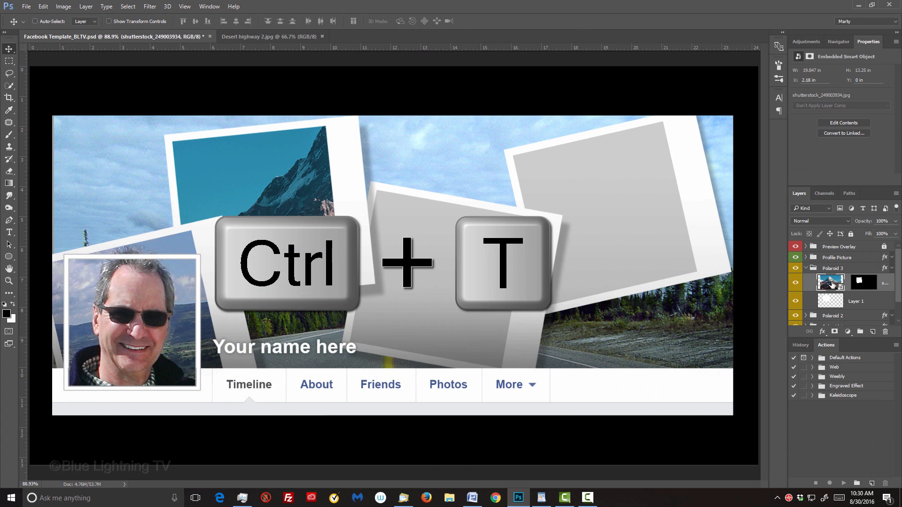
- Scale the mountain photo down with Free Transform until it fits inside the upper-left polaroid frame
key(ctrl+t)
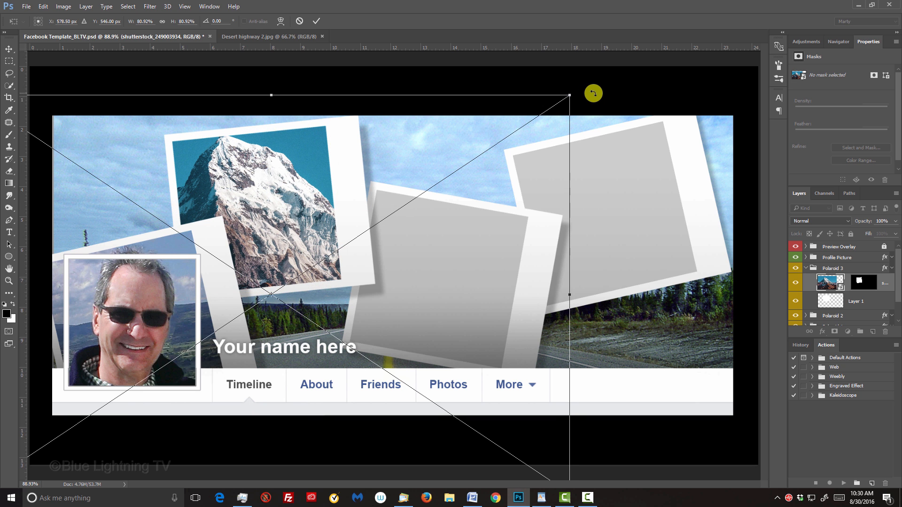
drag(569, 95, 414, 176)
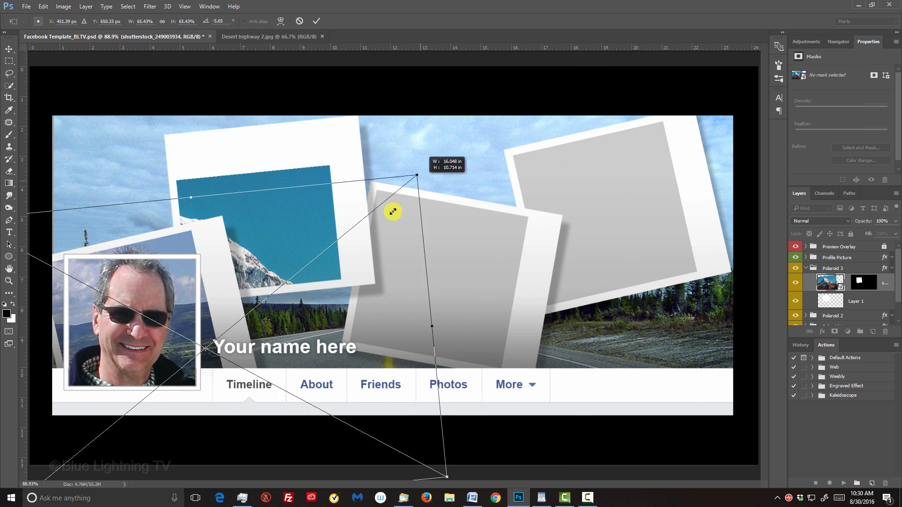
drag(393, 211, 309, 143)
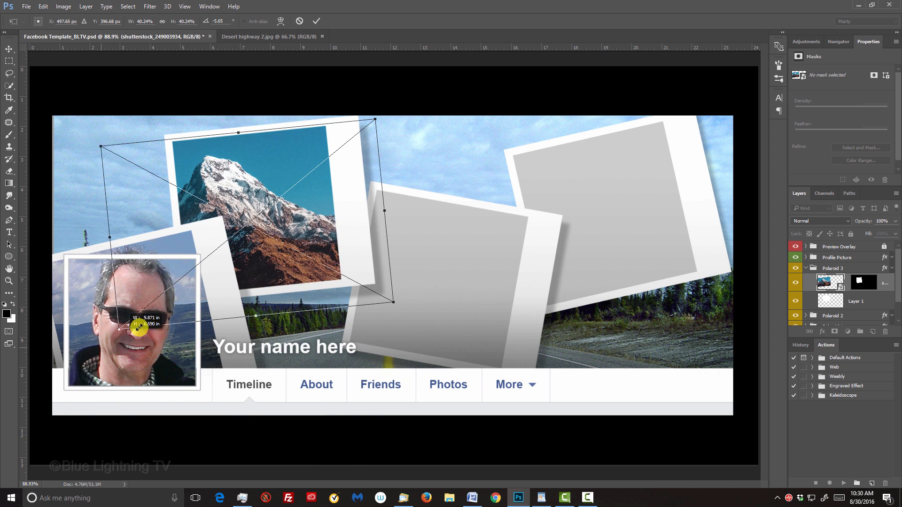
drag(138, 329, 287, 245)
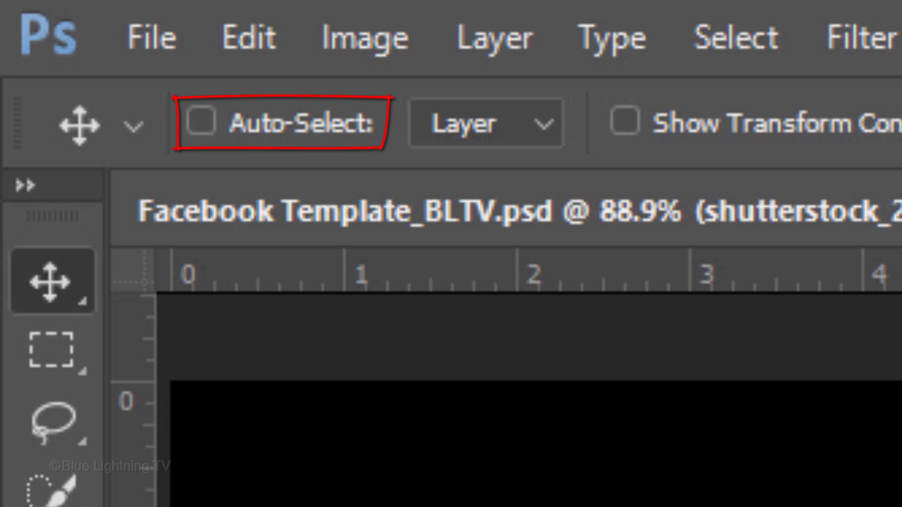
- Enable Auto-Select on the Move tool so canvas clicks pick layers directly
click(200, 122)
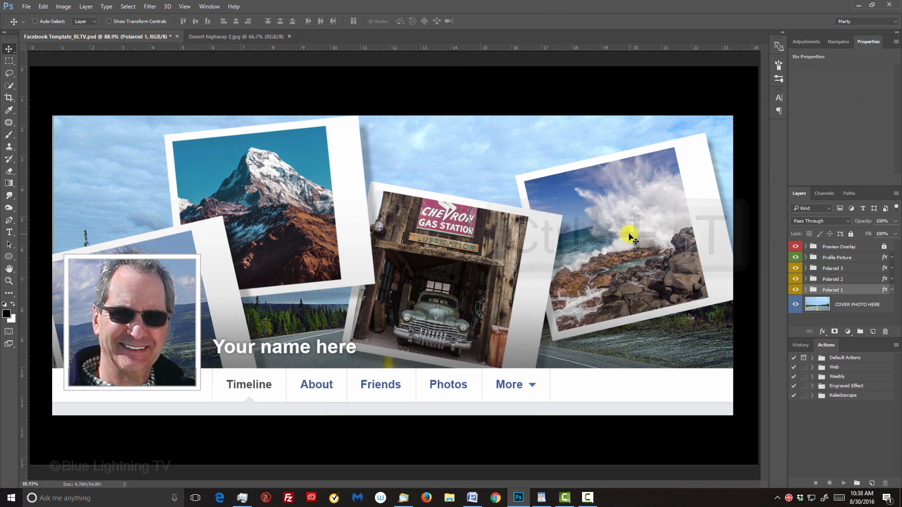
- Adjust the crashing waves polaroid placement, then unlink the gas station photo from its Polaroid 2 mask
key(ctrl+t)
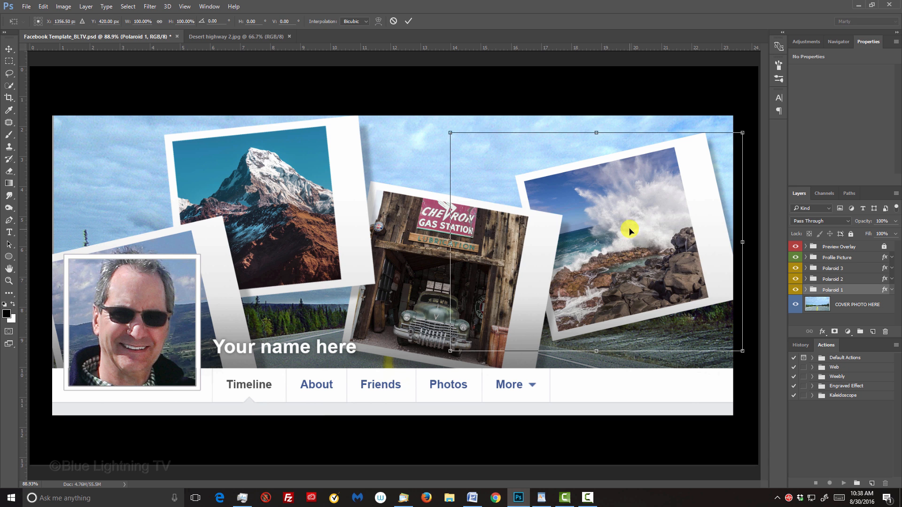
drag(629, 232, 445, 152)
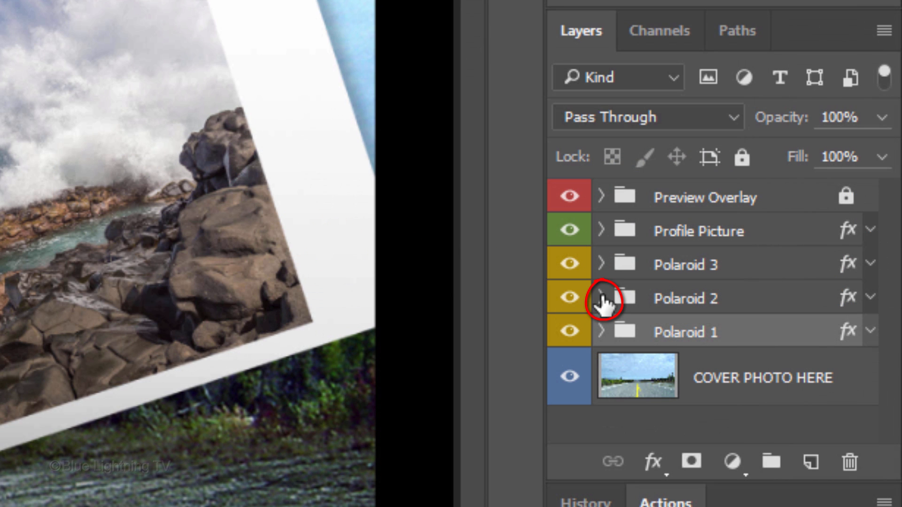
click(602, 298)
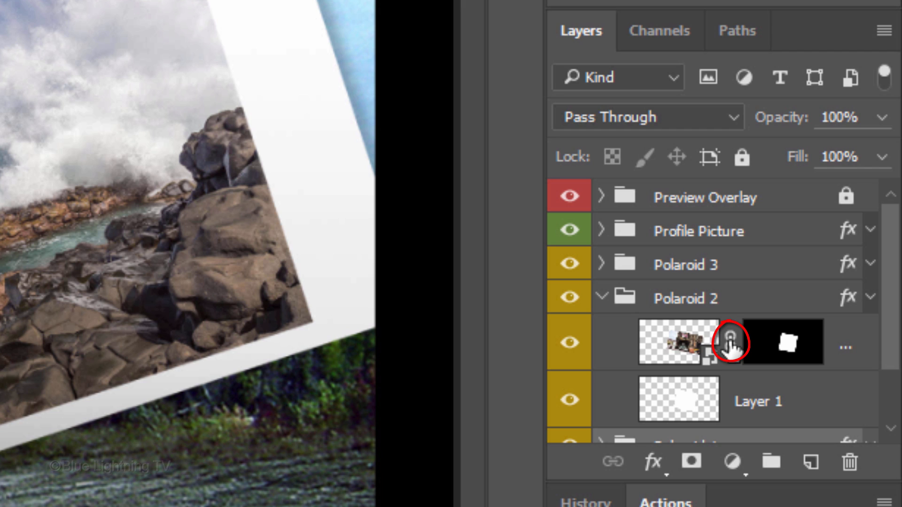
click(602, 298)
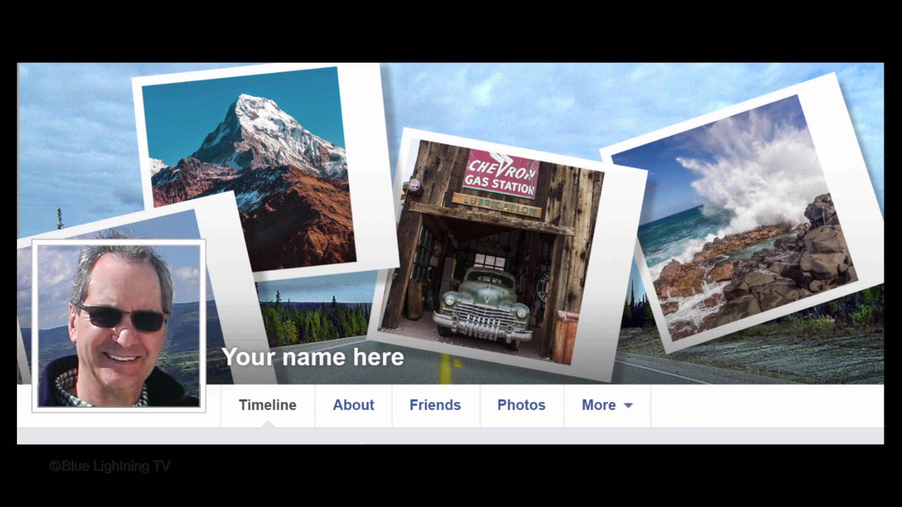
- Hide the Preview Overlay group and stamp all visible layers into a new merged layer
click(562, 201)
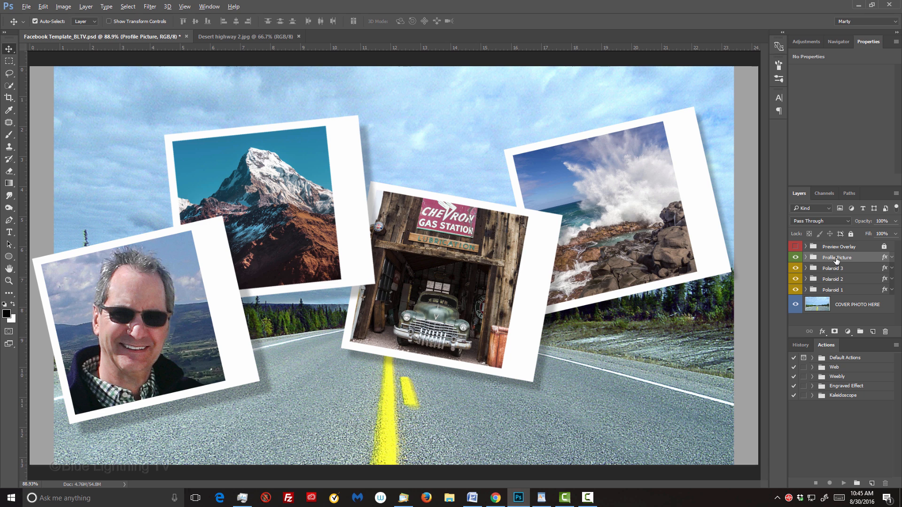
key(ctrl+shift+alt+e)
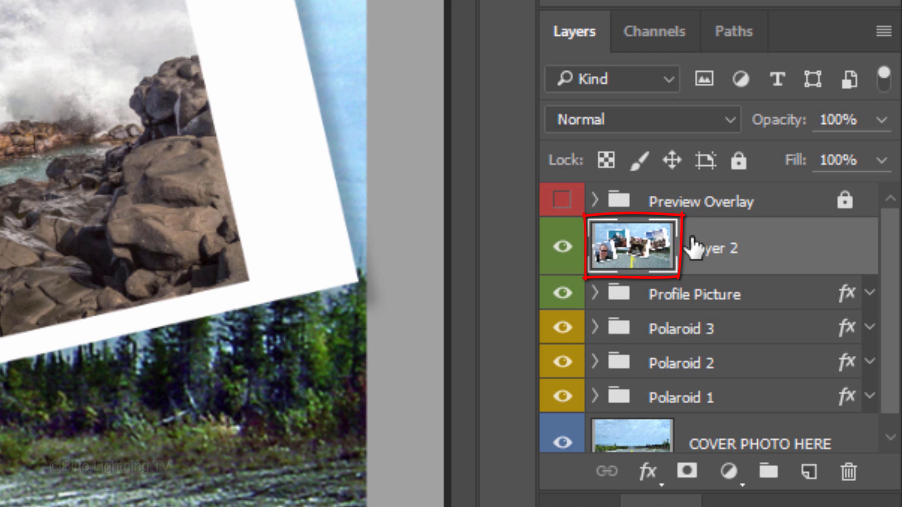
- Select the merged layer, load the Cover Photo CROP channel as a selection, and crop the document to it
click(655, 31)
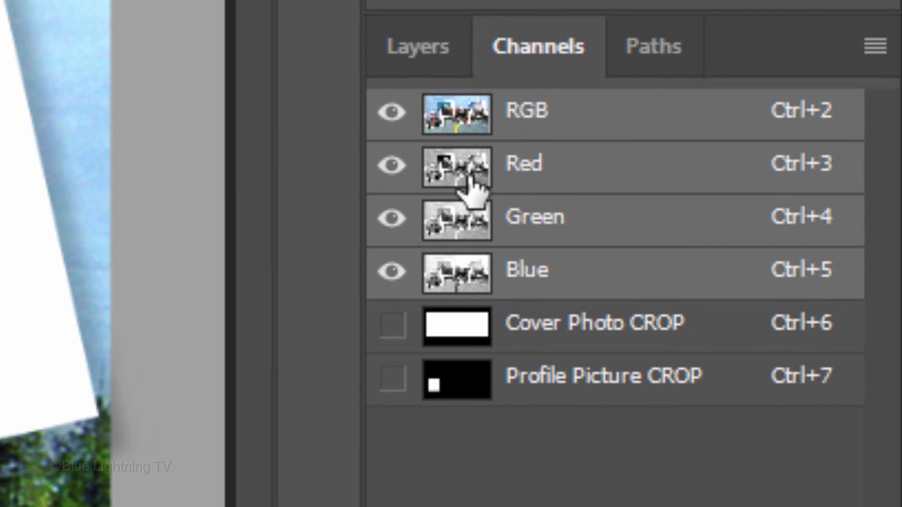
click(456, 328)
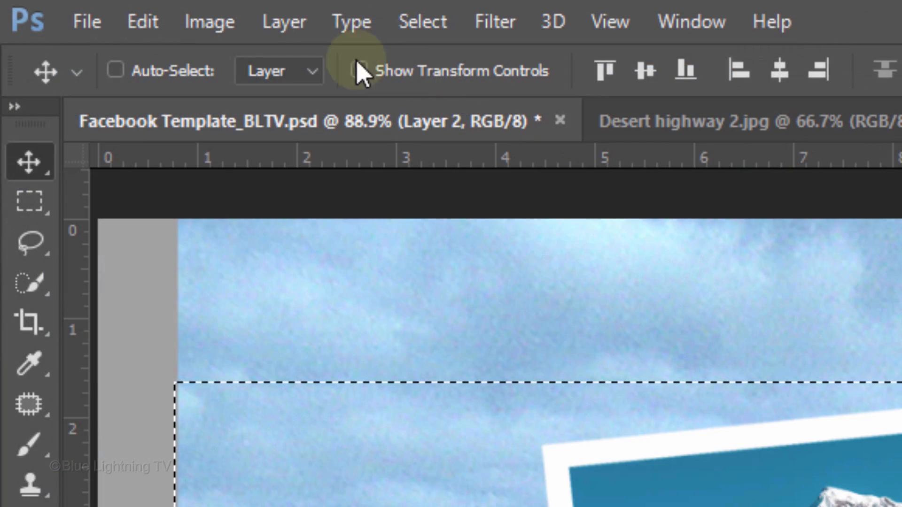
click(208, 21)
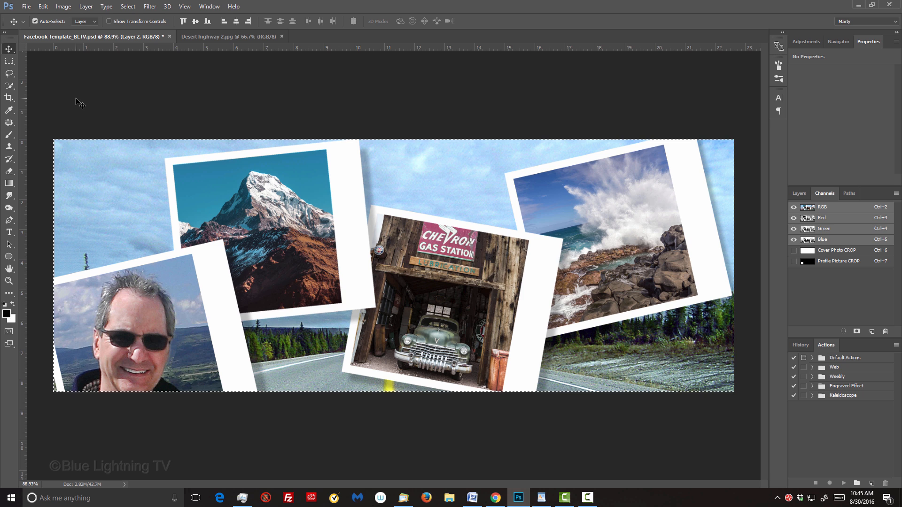
- Deselect the marquee on the cropped cover image
key(ctrl+d)
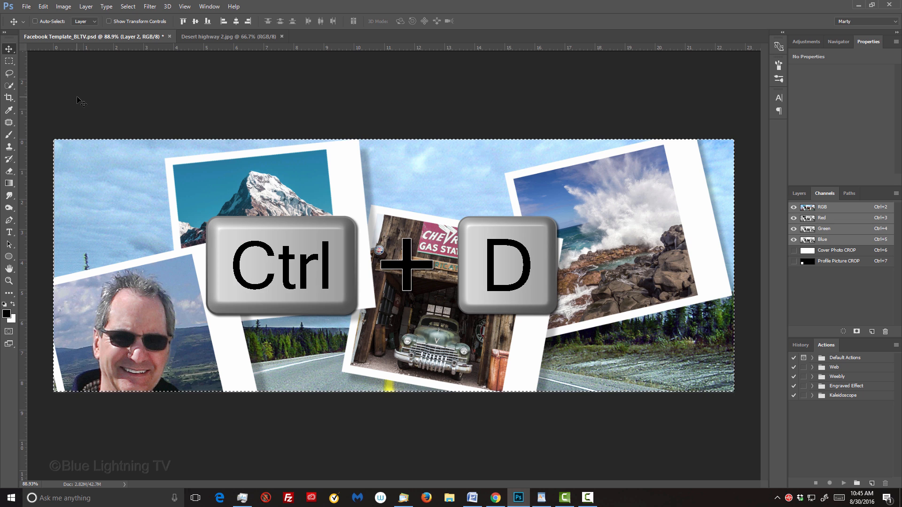
key(ctrl+d)
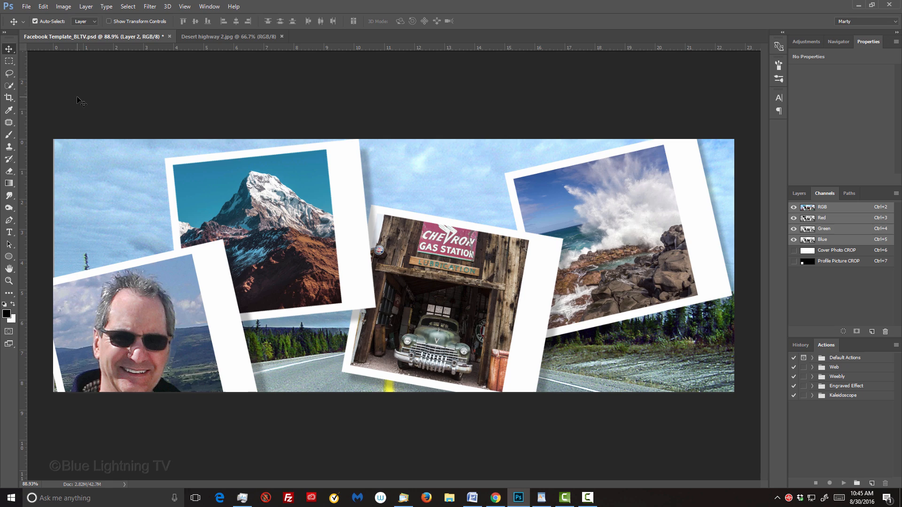
click(26, 6)
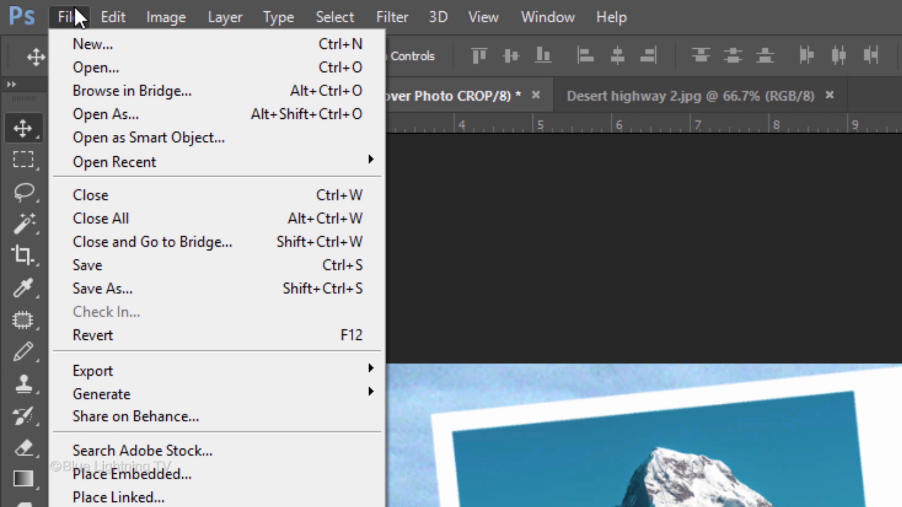
mouse_move(93, 370)
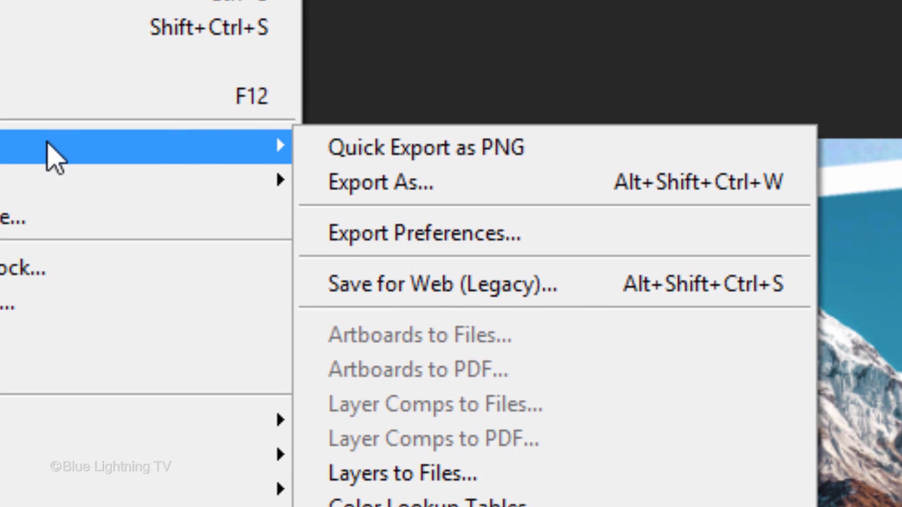
mouse_move(569, 299)
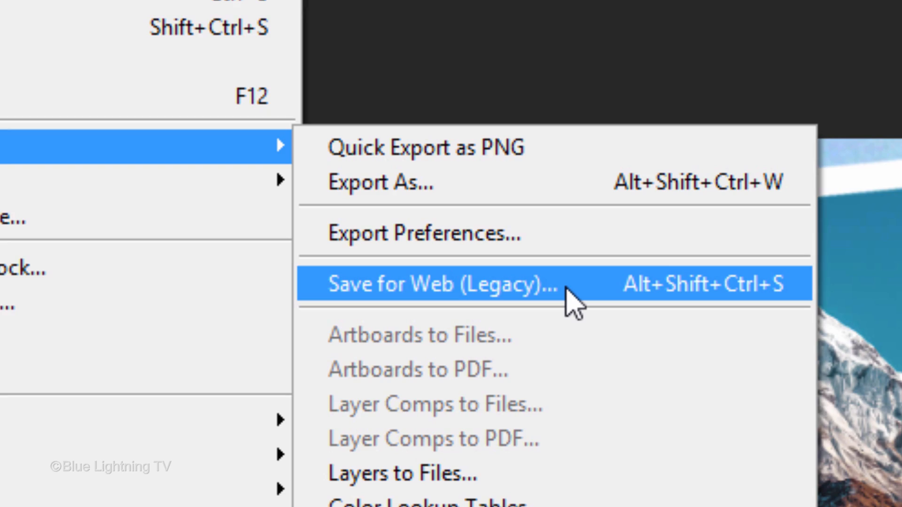
- Export the cropped cover via Save for Web (Legacy) as a JPEG named 'Facebook cover art' on the desktop
click(443, 284)
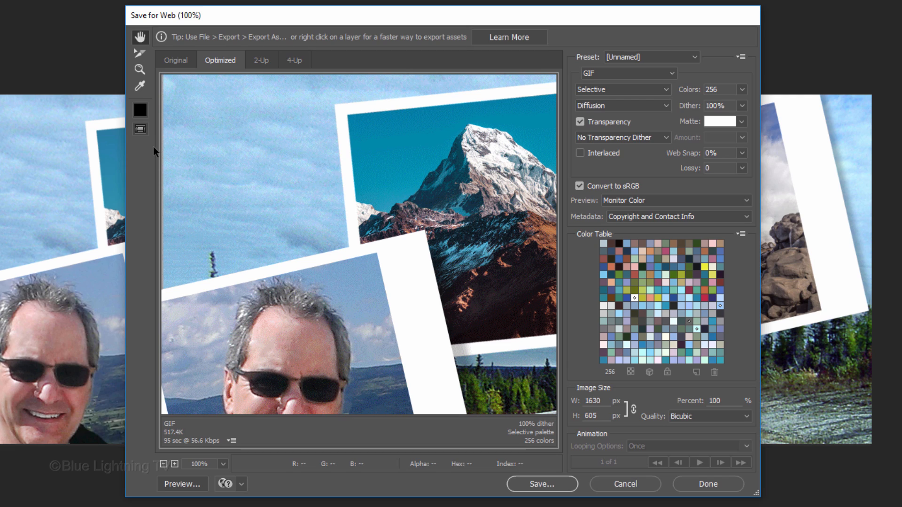
click(629, 73)
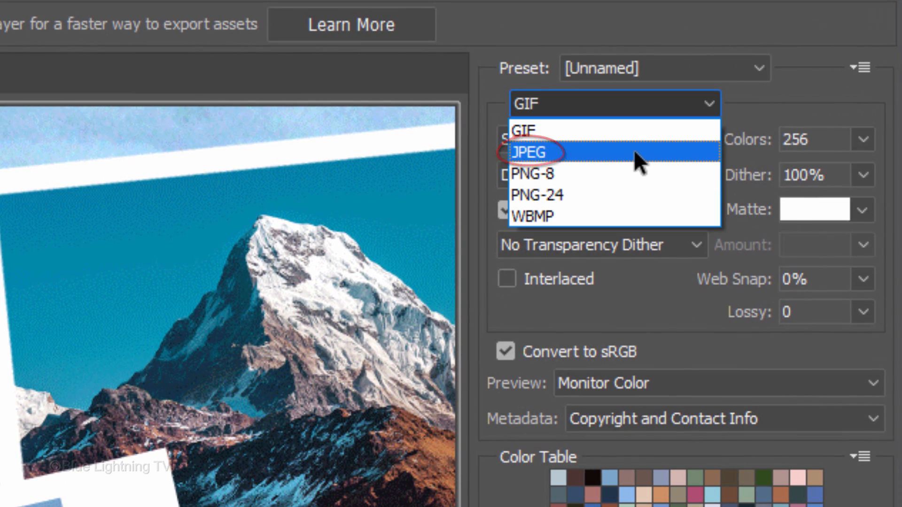
click(530, 152)
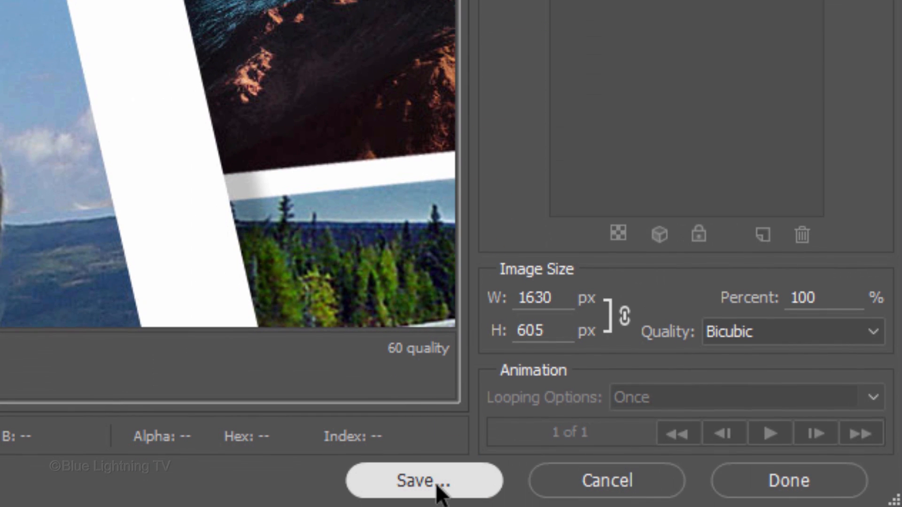
click(424, 481)
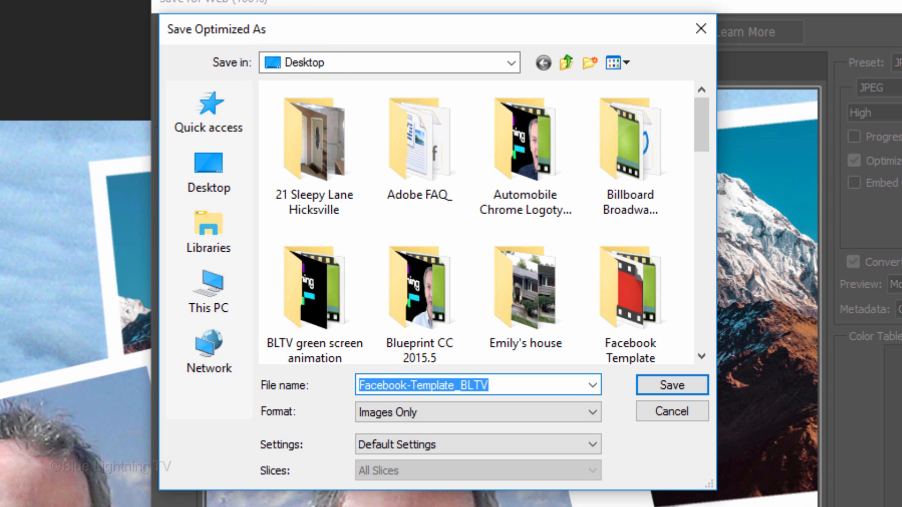
text(Facebook cover art)
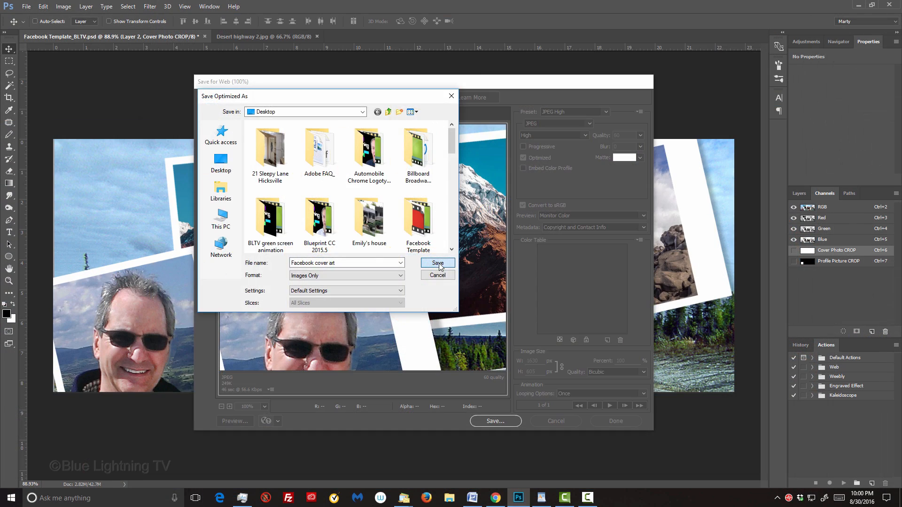
click(437, 263)
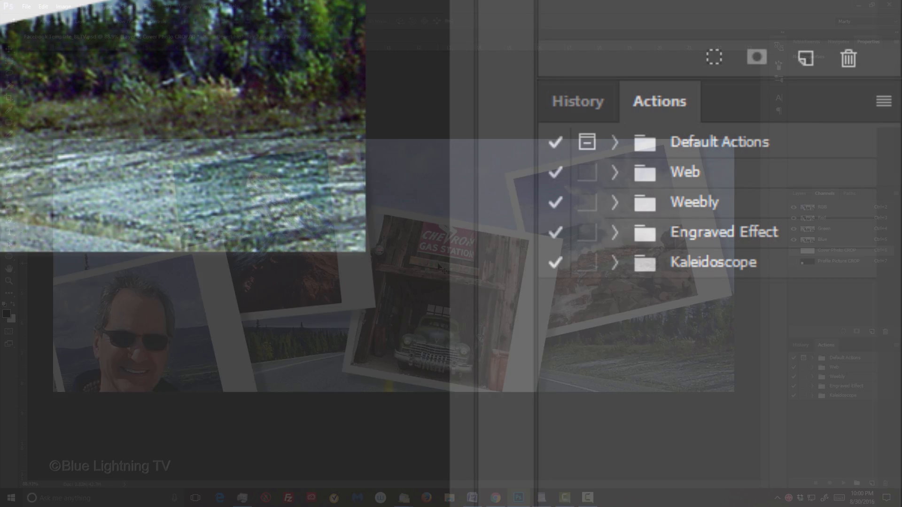
- Step back in History to before the crop, then load the Profile Picture CROP channel as a selection
click(576, 102)
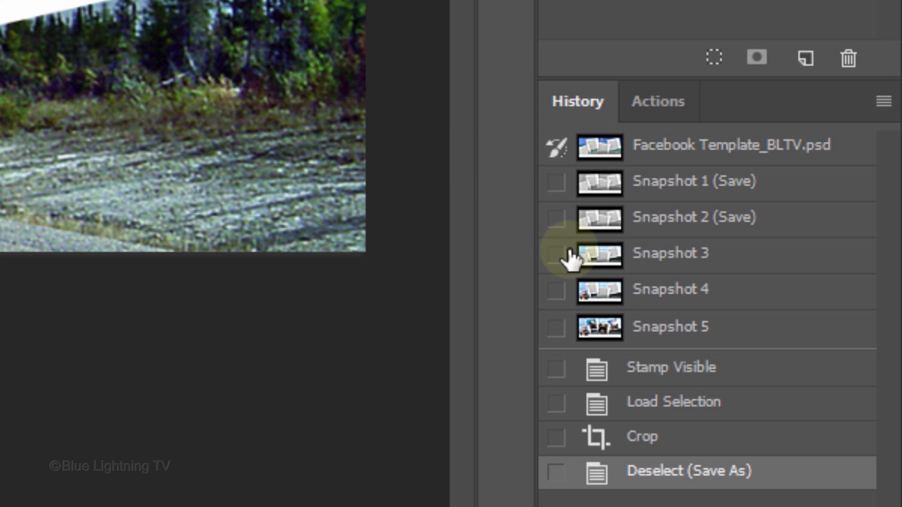
click(673, 401)
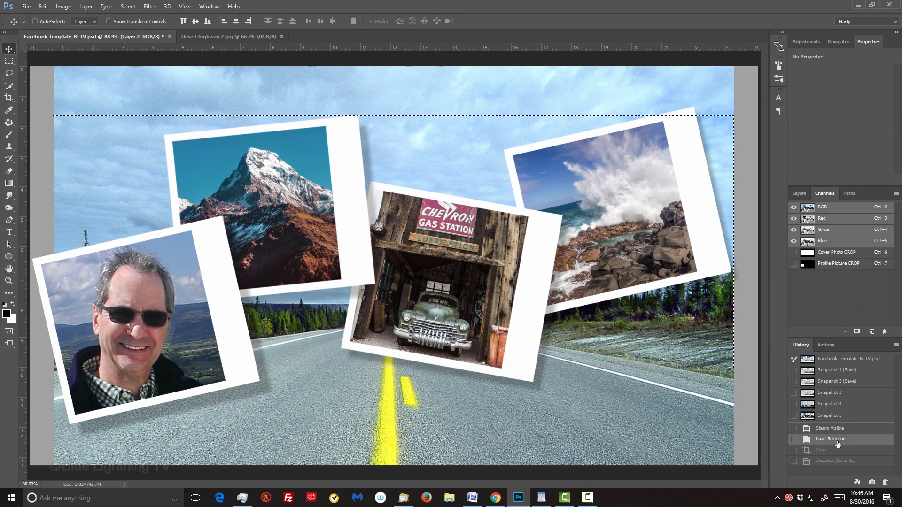
click(808, 263)
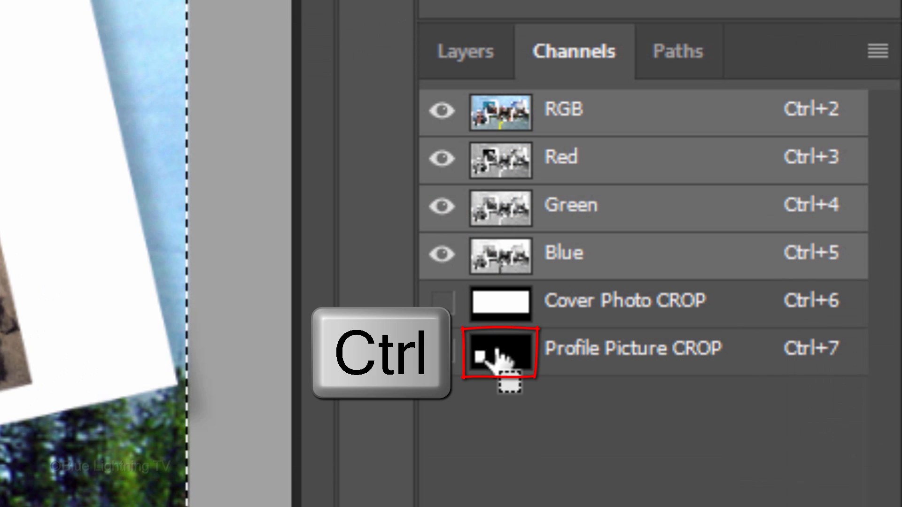
click(499, 349)
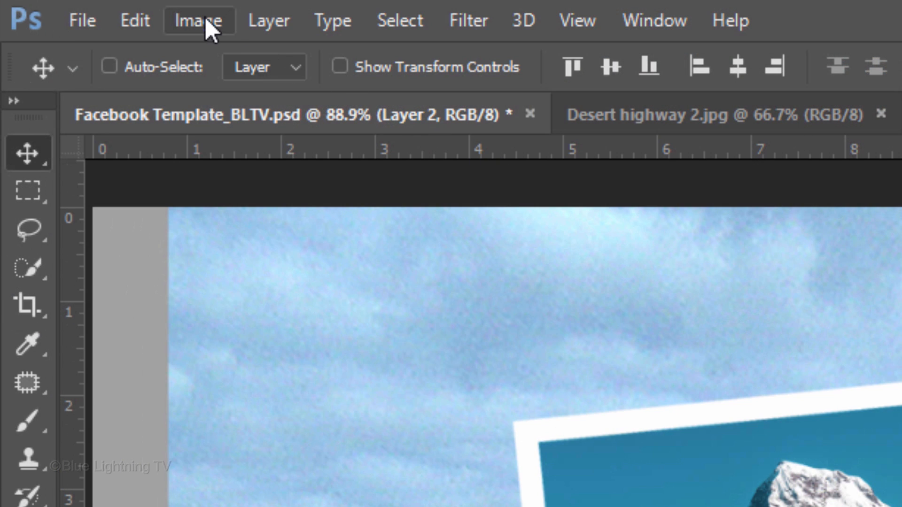
- Crop the document to the loaded profile picture selection via Image > Crop
click(198, 19)
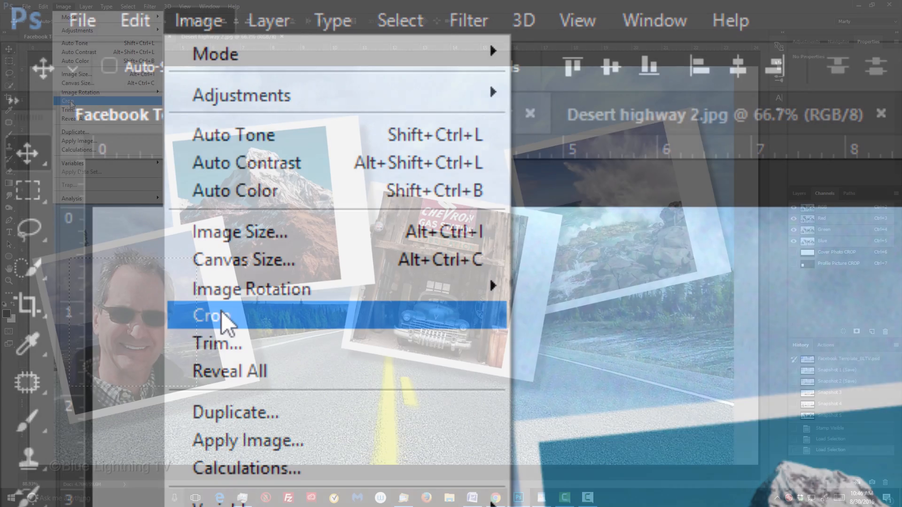
click(211, 316)
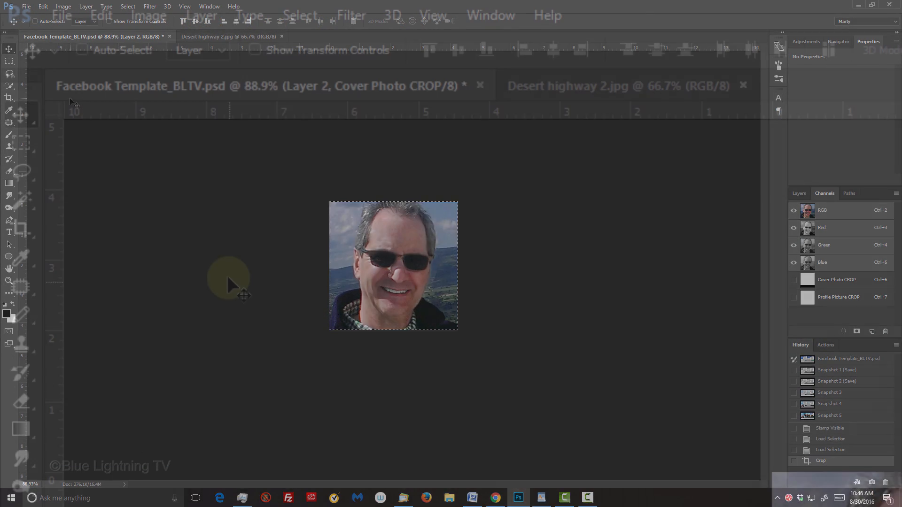
- Export the cropped image with Save for Web as a JPEG named 'Facebook Profile Picture'
click(61, 15)
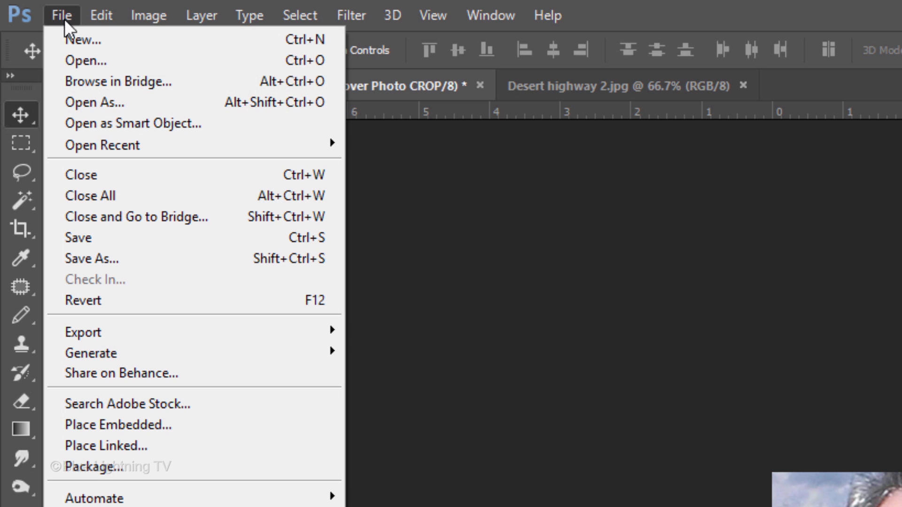
mouse_move(83, 331)
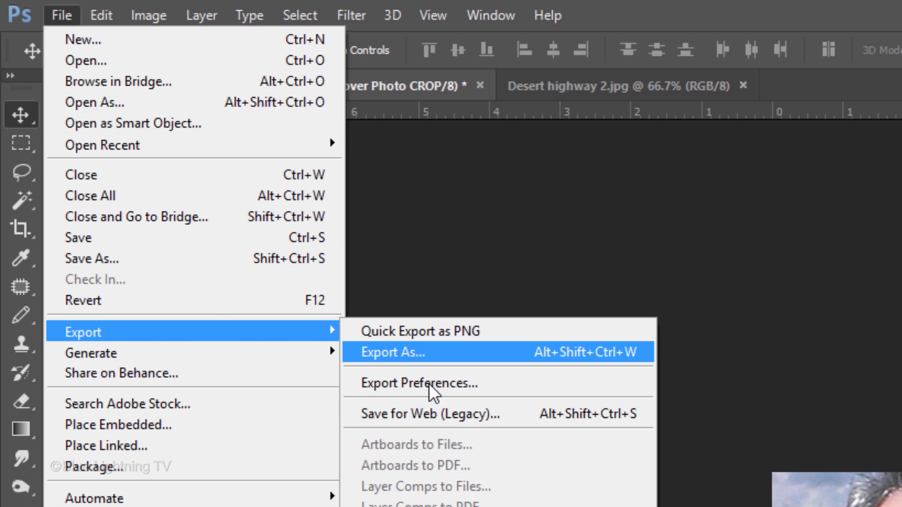
click(427, 414)
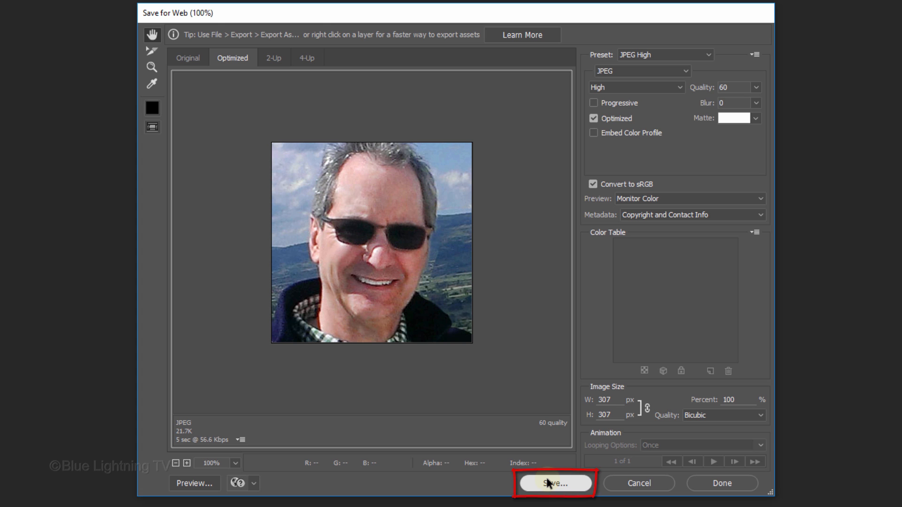
click(553, 483)
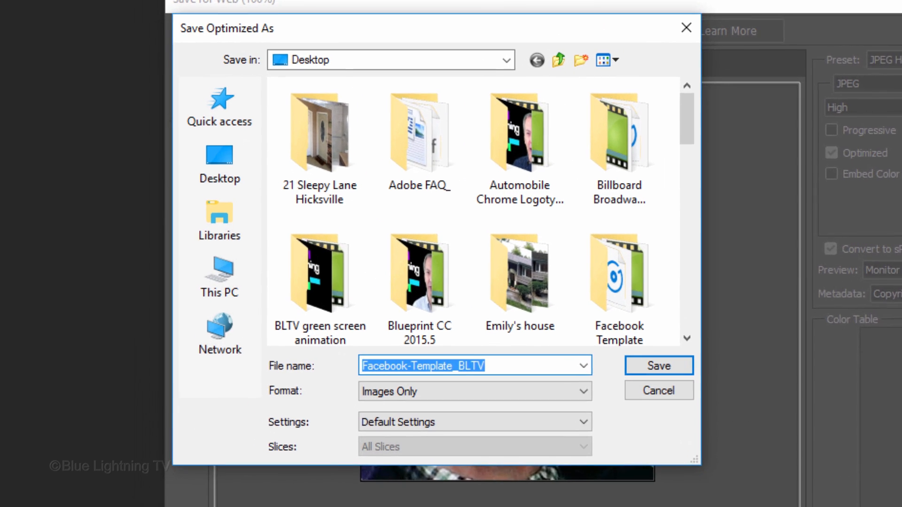
text(Faceb)
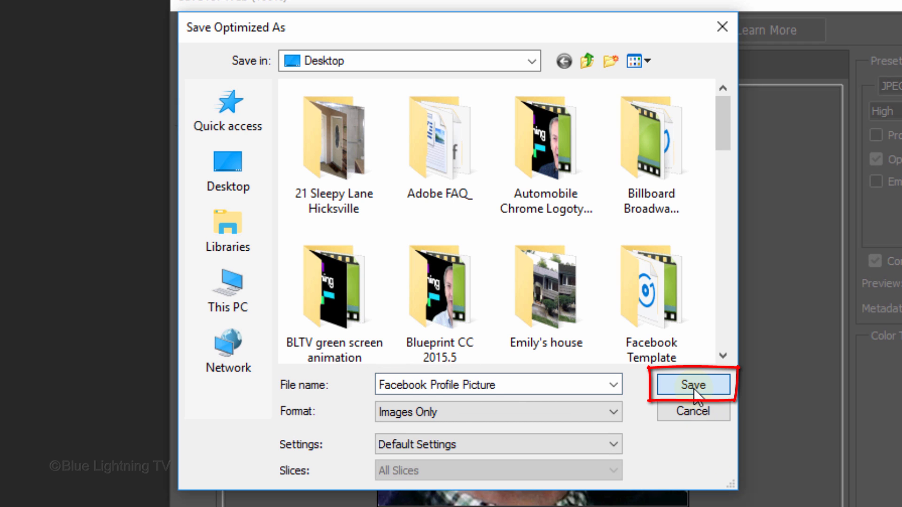
click(692, 384)
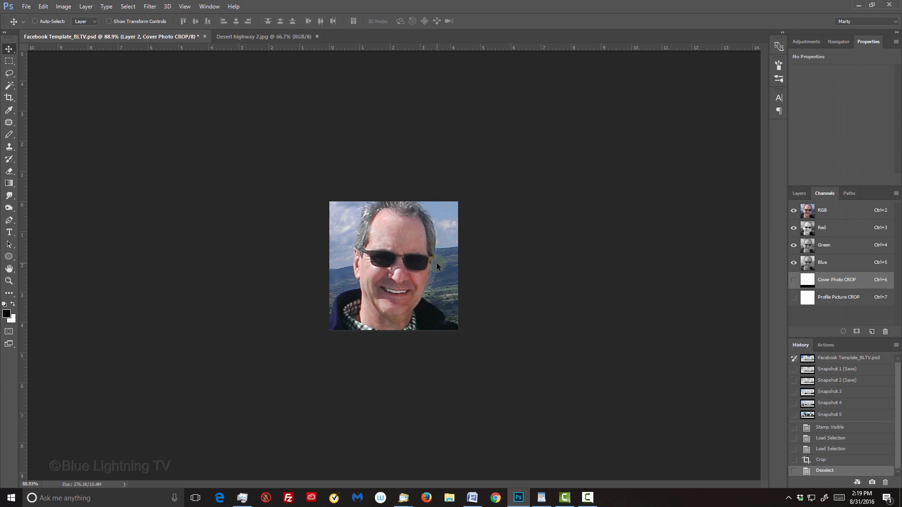
- Step back in History to the Load Selection state, undoing the crop
click(800, 345)
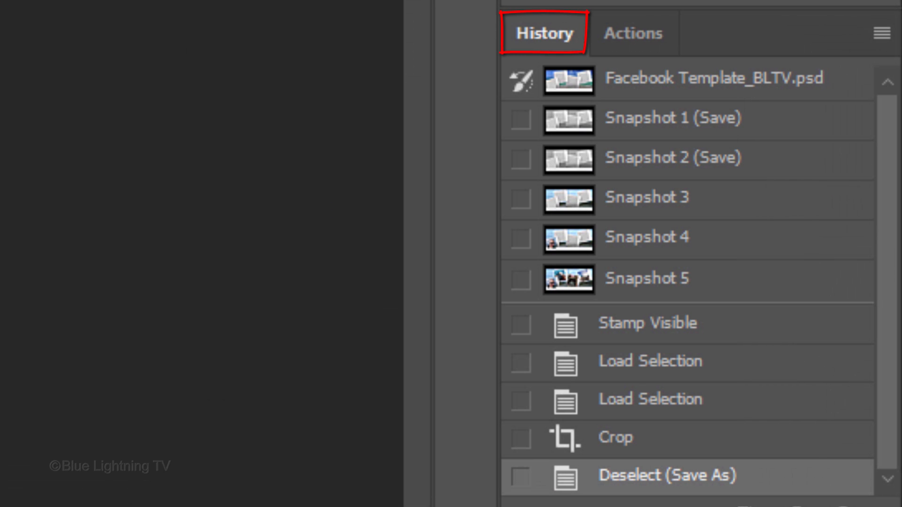
click(649, 399)
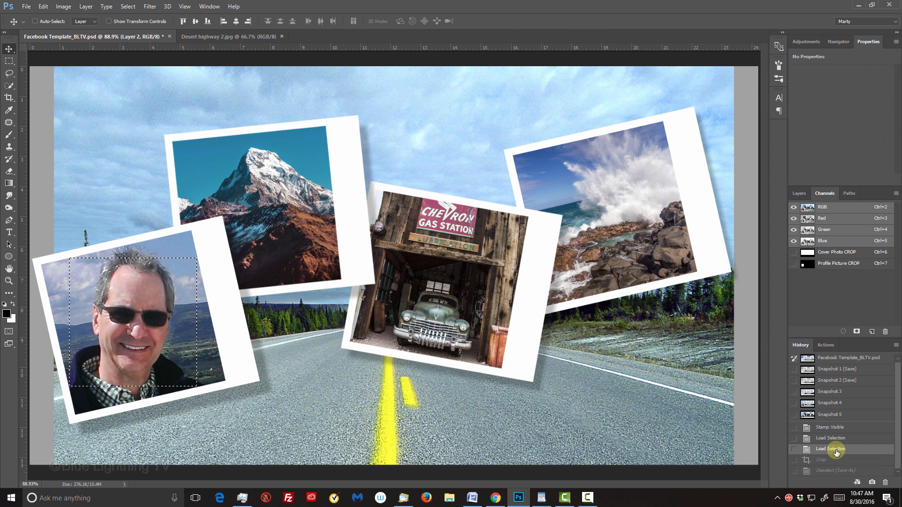
- On the Facebook profile, start adding a cover photo by uploading a new image
click(495, 498)
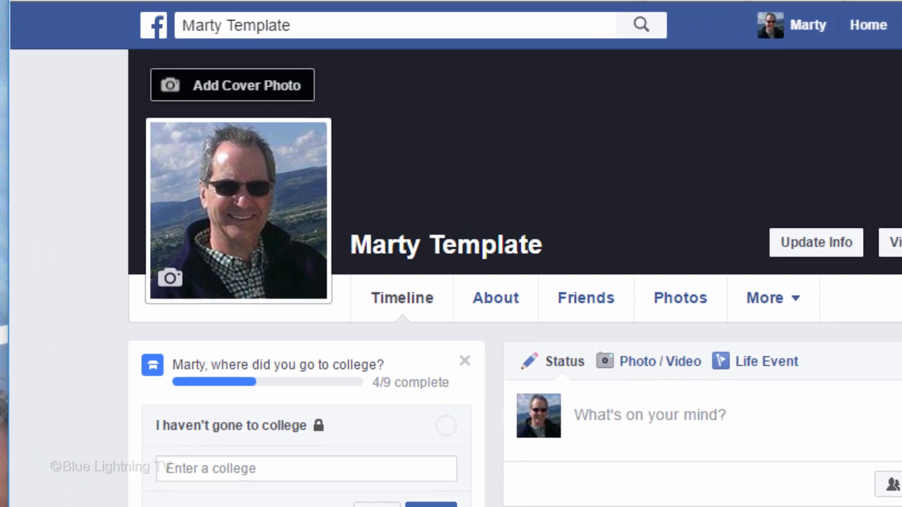
click(232, 85)
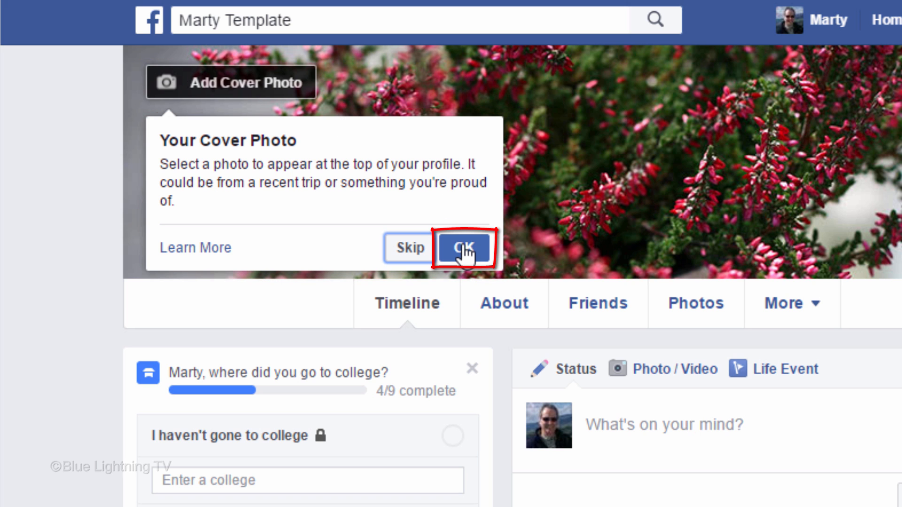
click(464, 248)
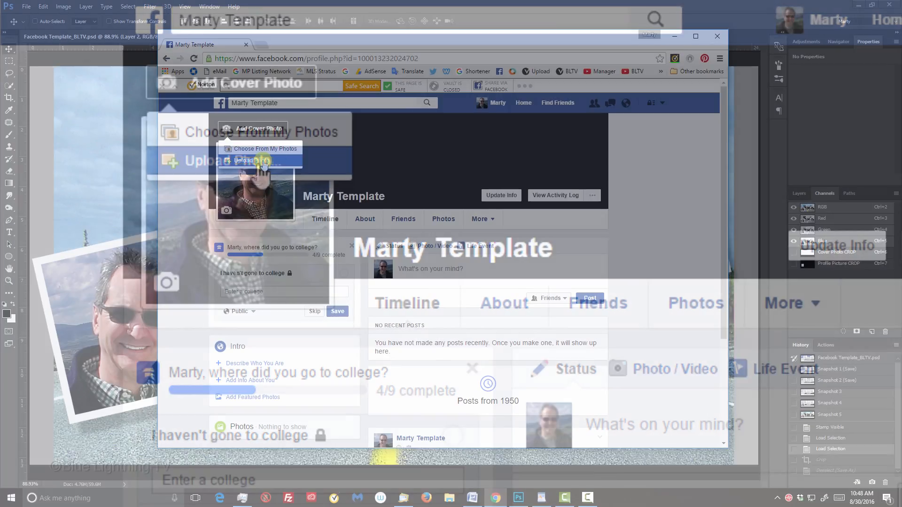
click(242, 160)
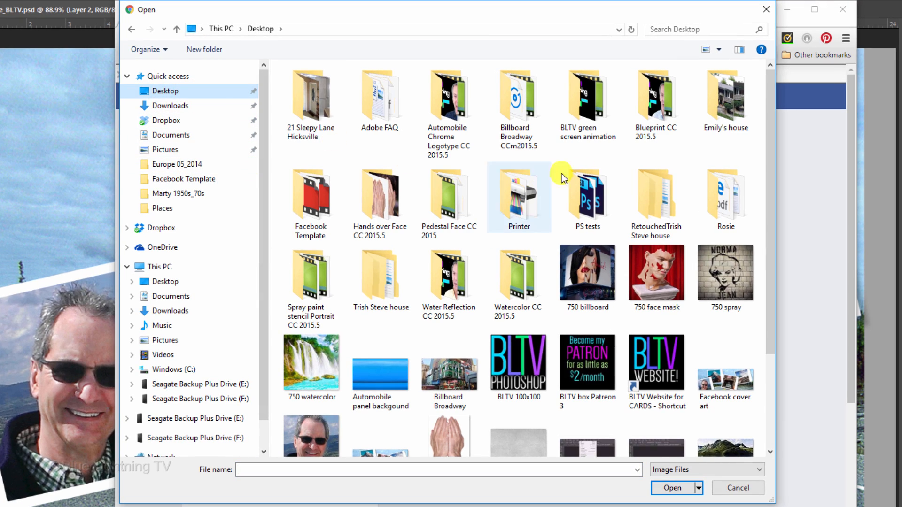
- Upload the 'Facebook cover art' JPEG and save it as the cover photo
scroll(down, 3)
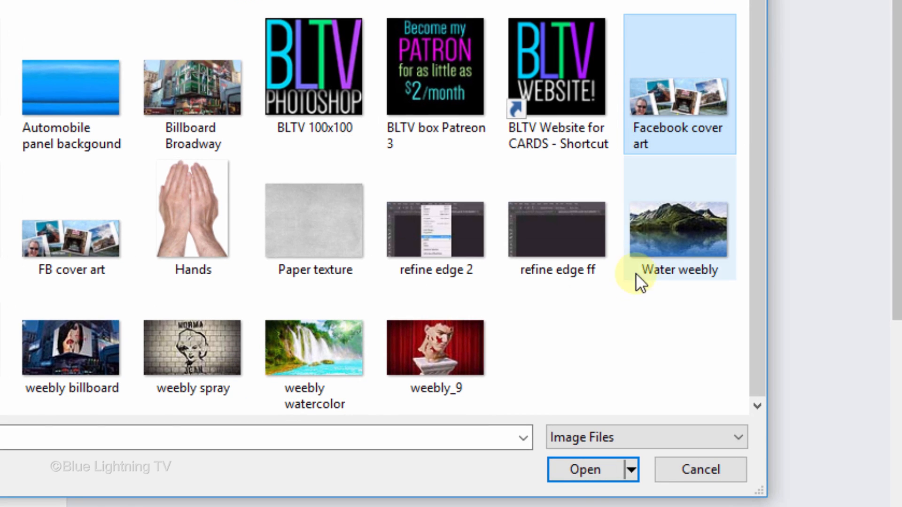
click(585, 470)
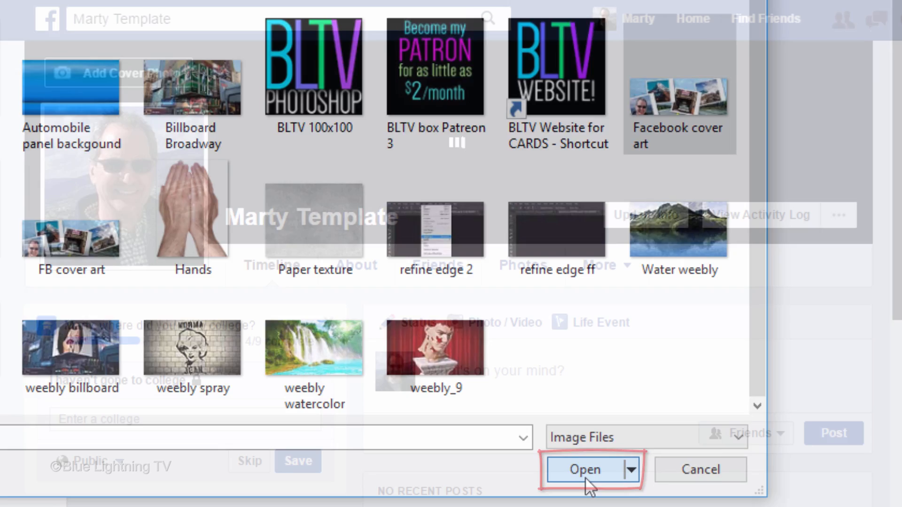
click(584, 470)
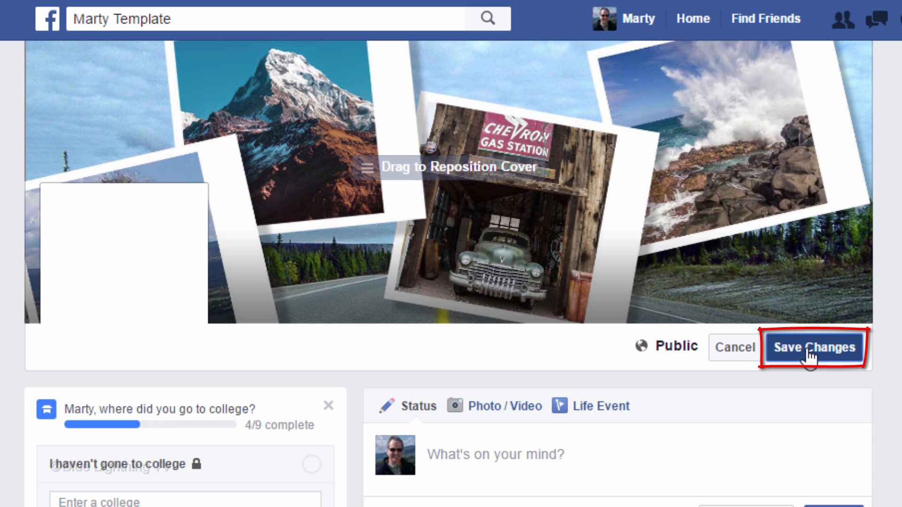
click(814, 347)
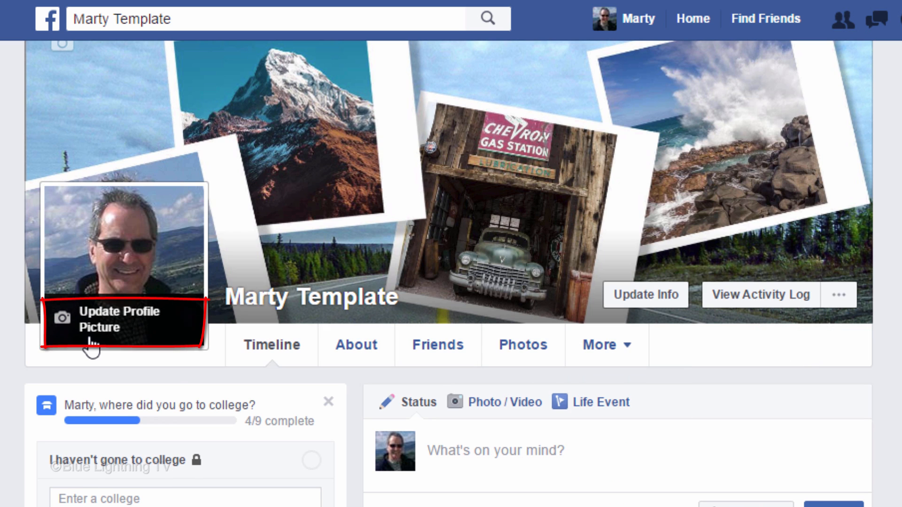
- Start updating the profile picture with an uploaded photo
click(103, 320)
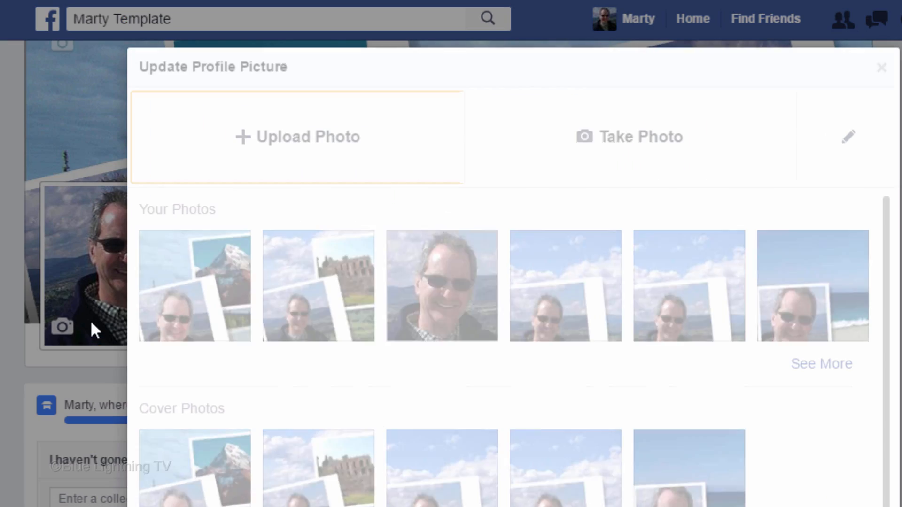
click(297, 137)
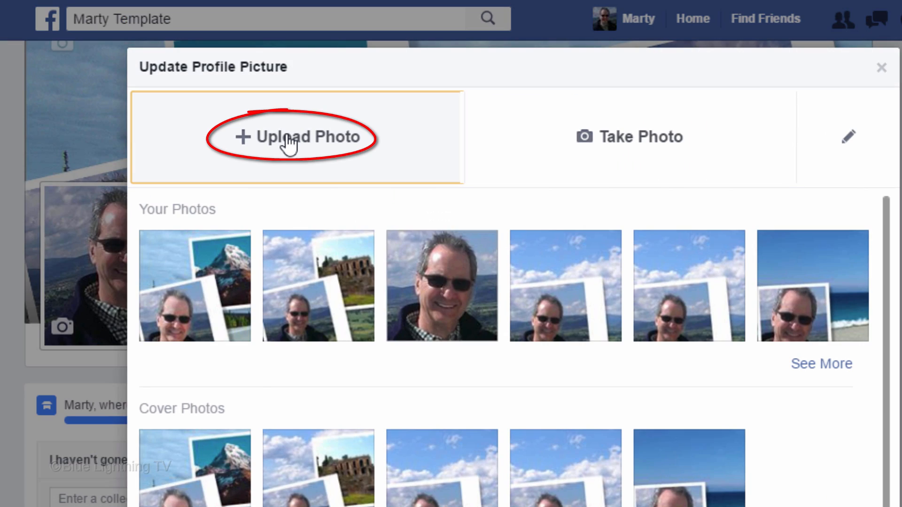
click(296, 137)
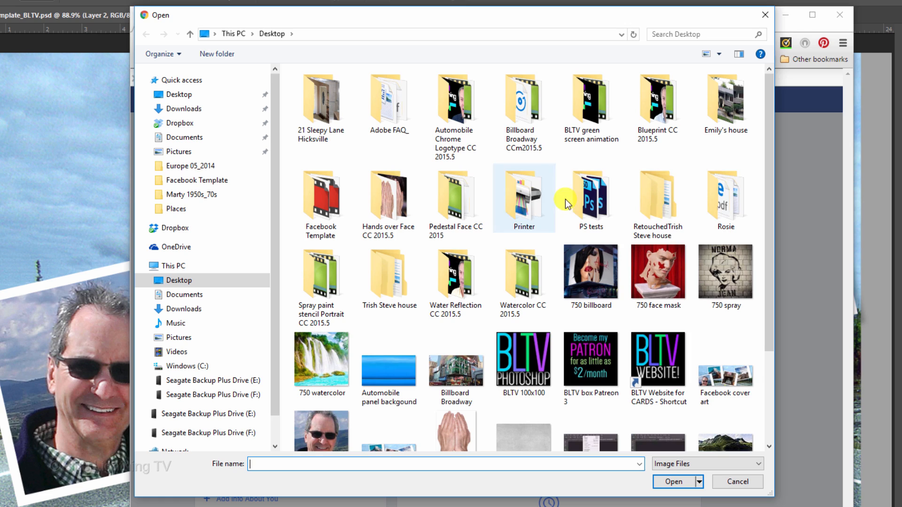
scroll(down, 3)
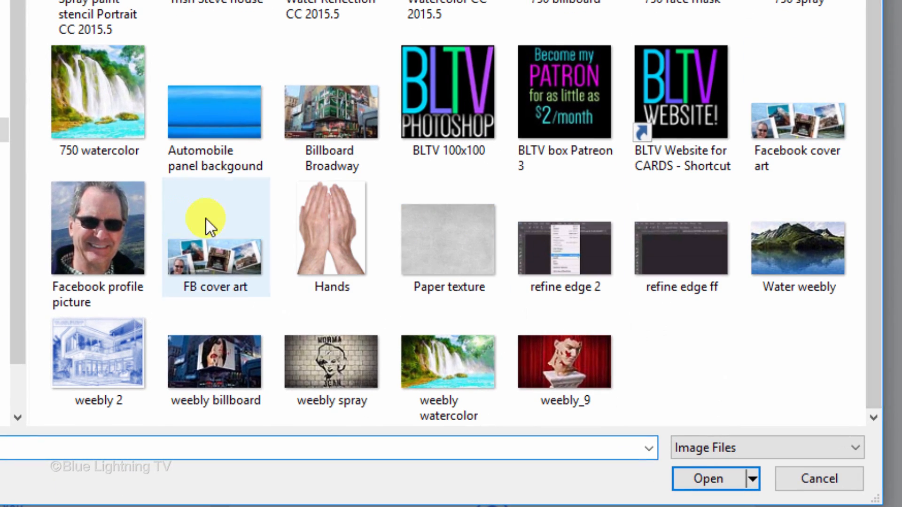
- Upload the 'Facebook profile picture' JPEG and save it as the profile picture
click(98, 227)
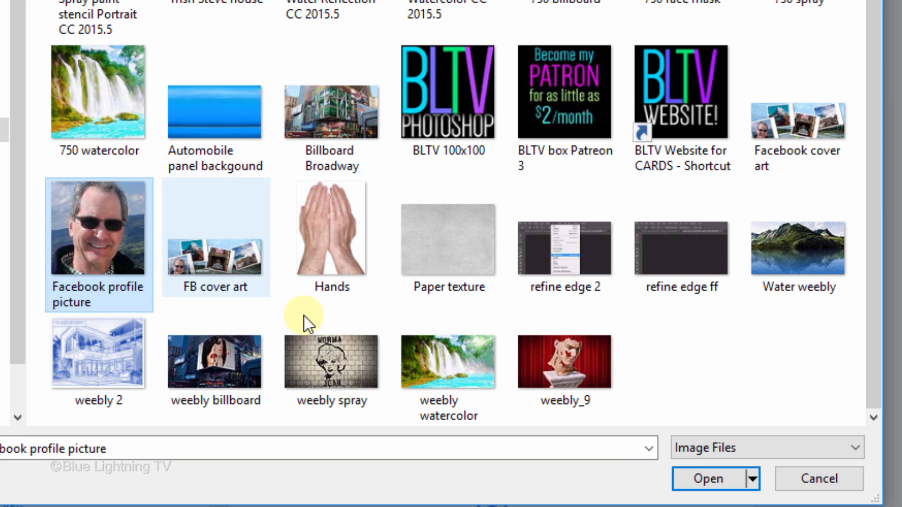
click(708, 478)
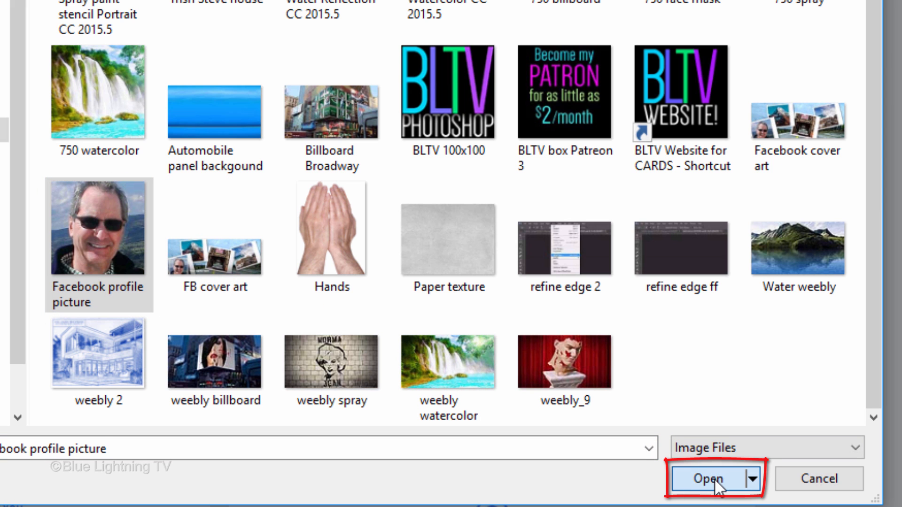
click(709, 479)
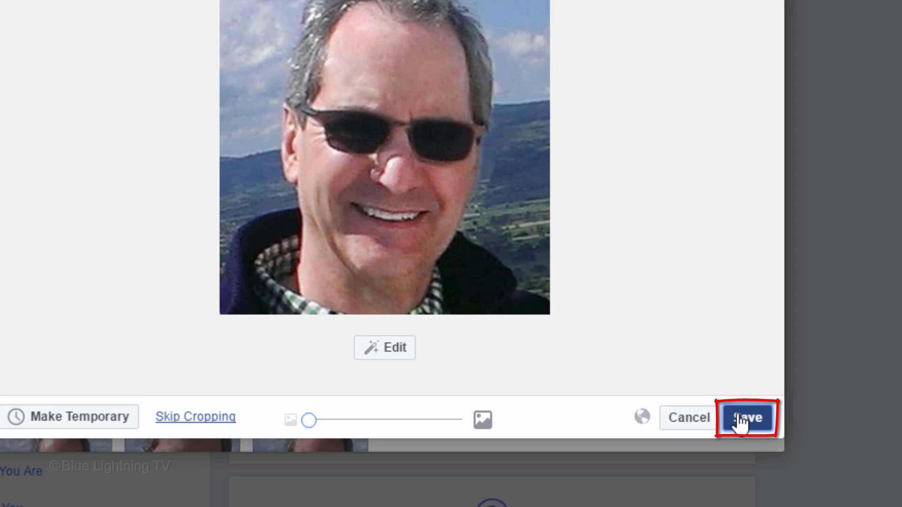
click(748, 417)
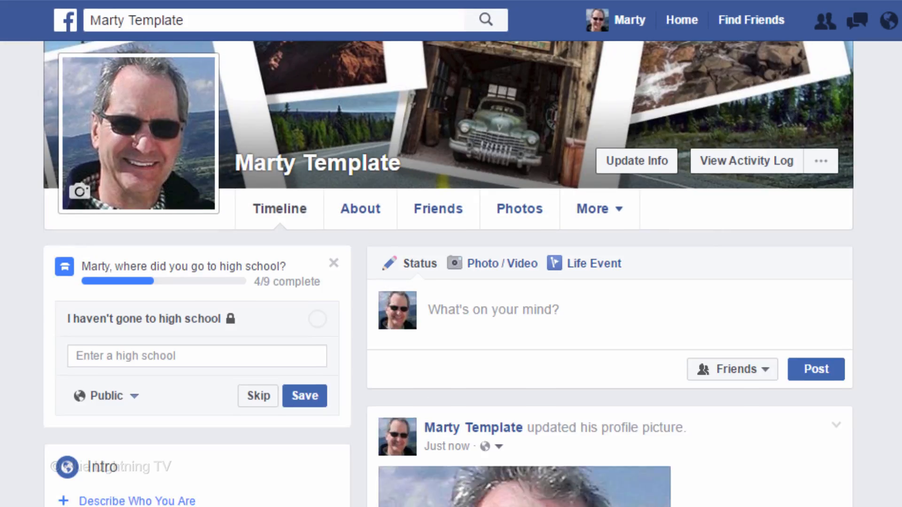